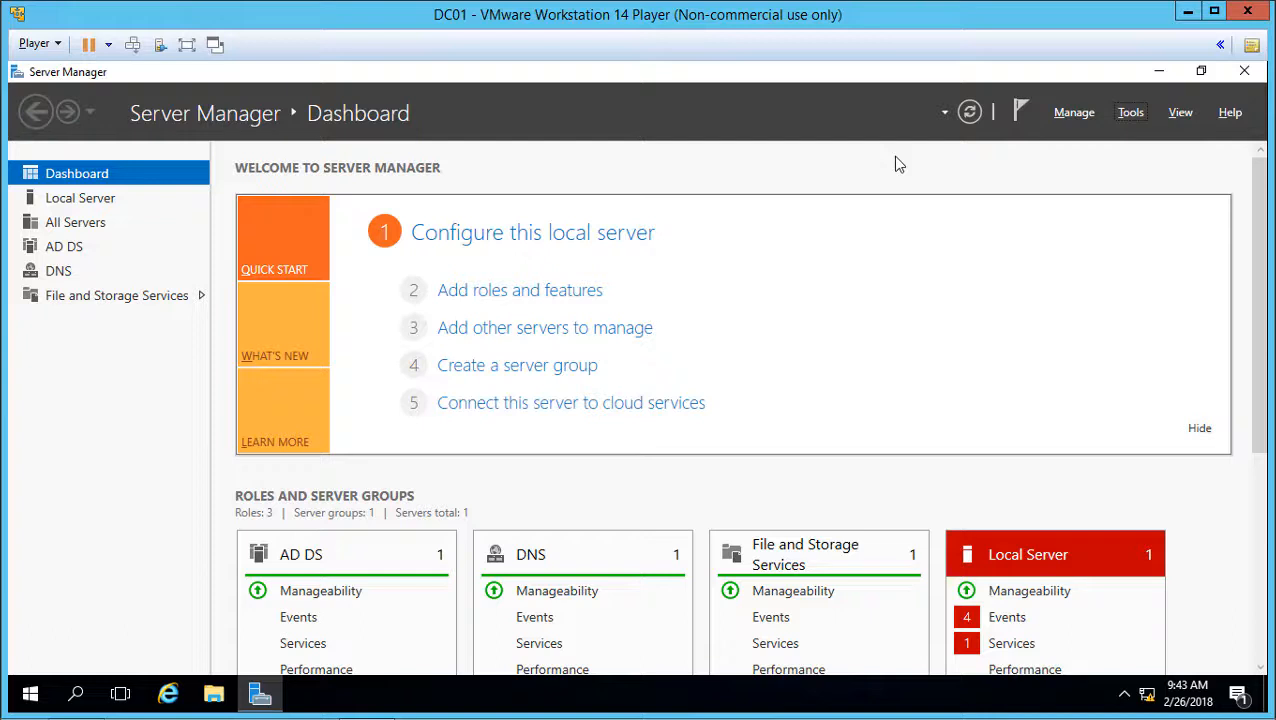
mouse_move(1130, 120)
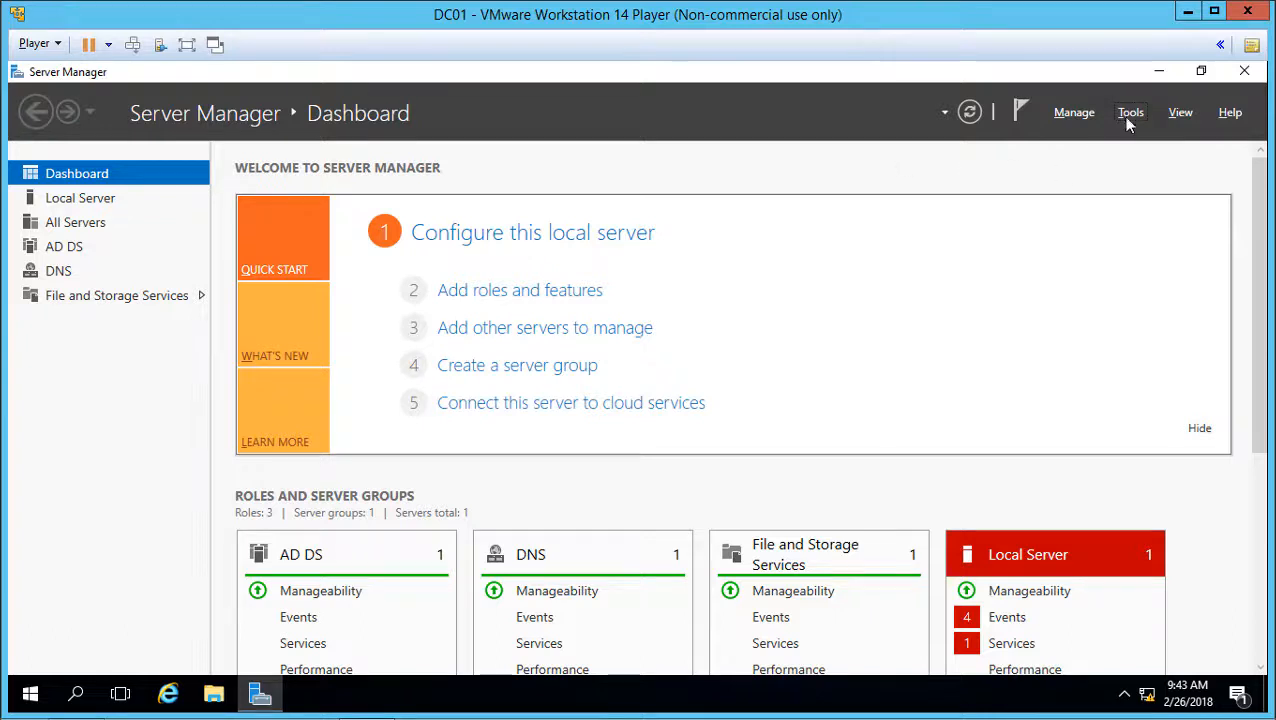
Launch Active Directory Users and Computers from Server Manager's Tools menu
click(1130, 112)
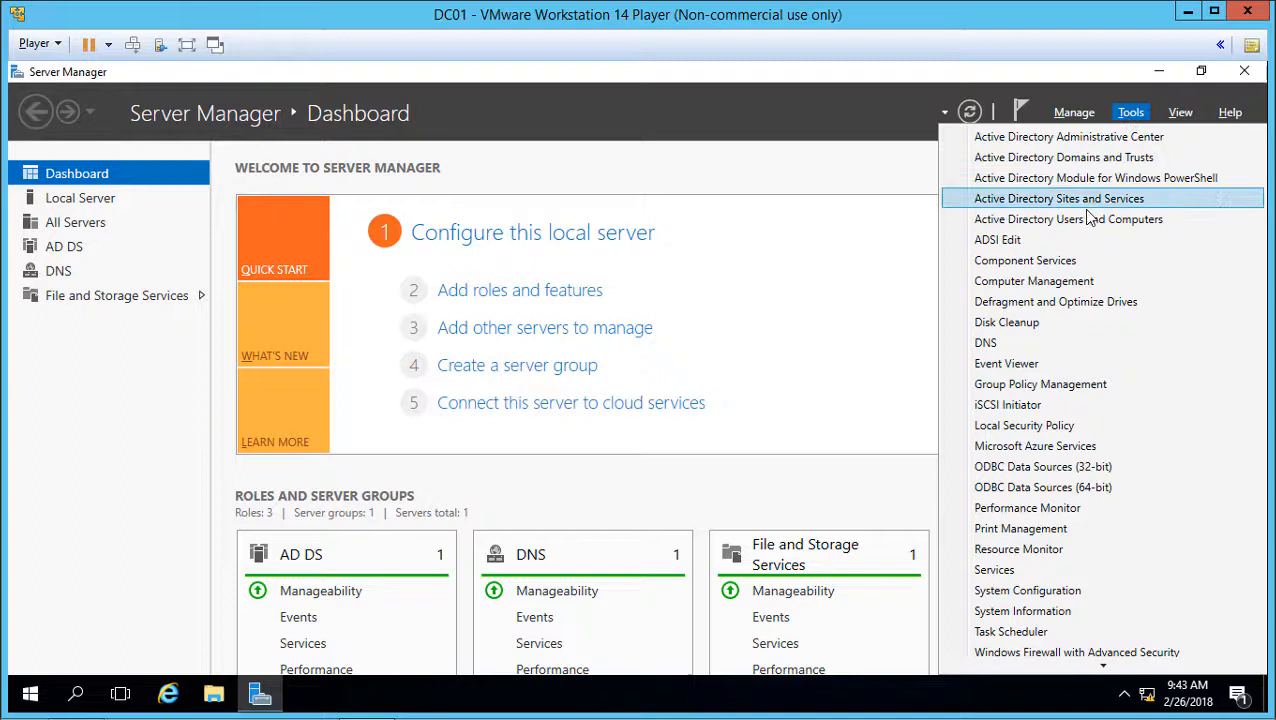
click(1068, 218)
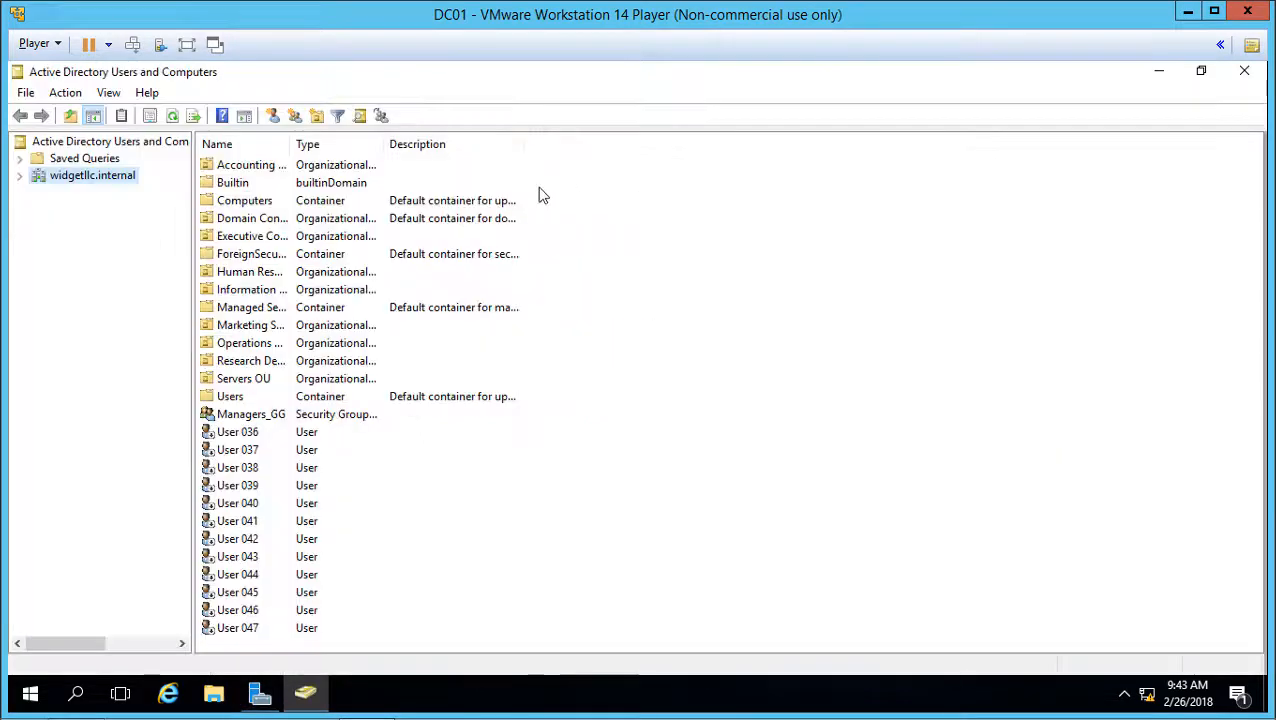
Expand widgetllc.internal, open the Information Technology OU and bring up actions for IT001
click(20, 175)
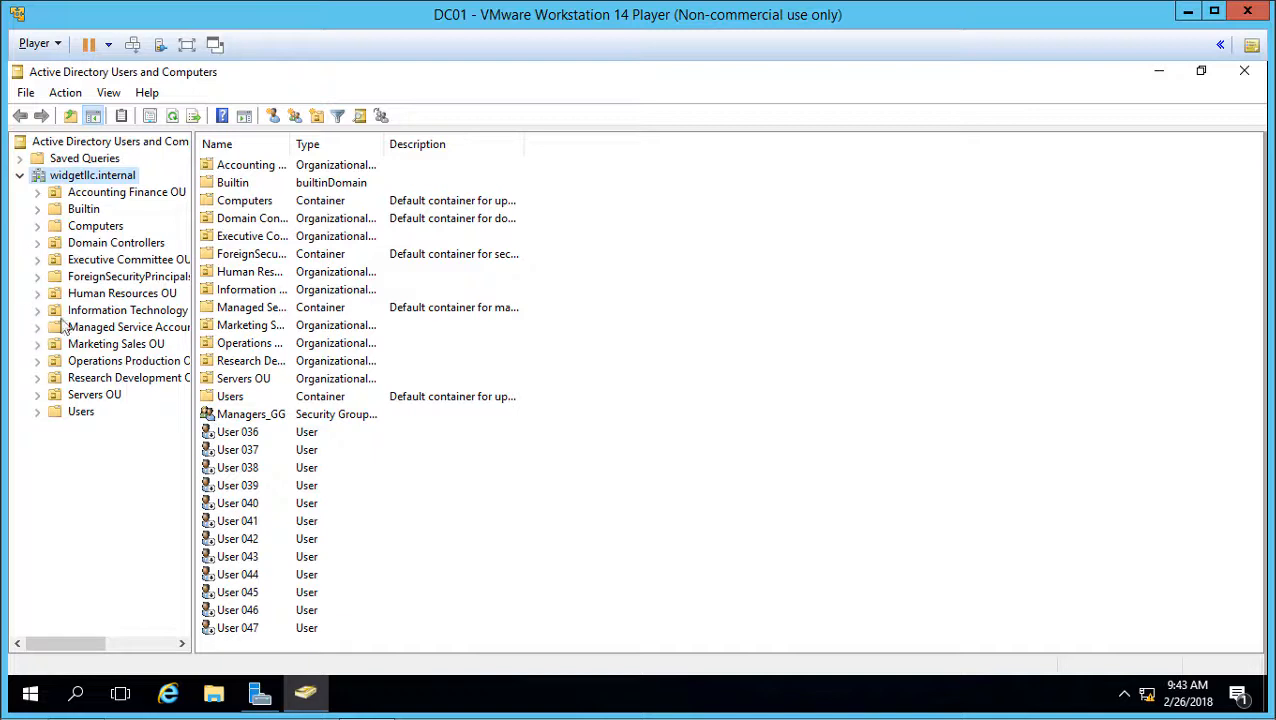
click(127, 310)
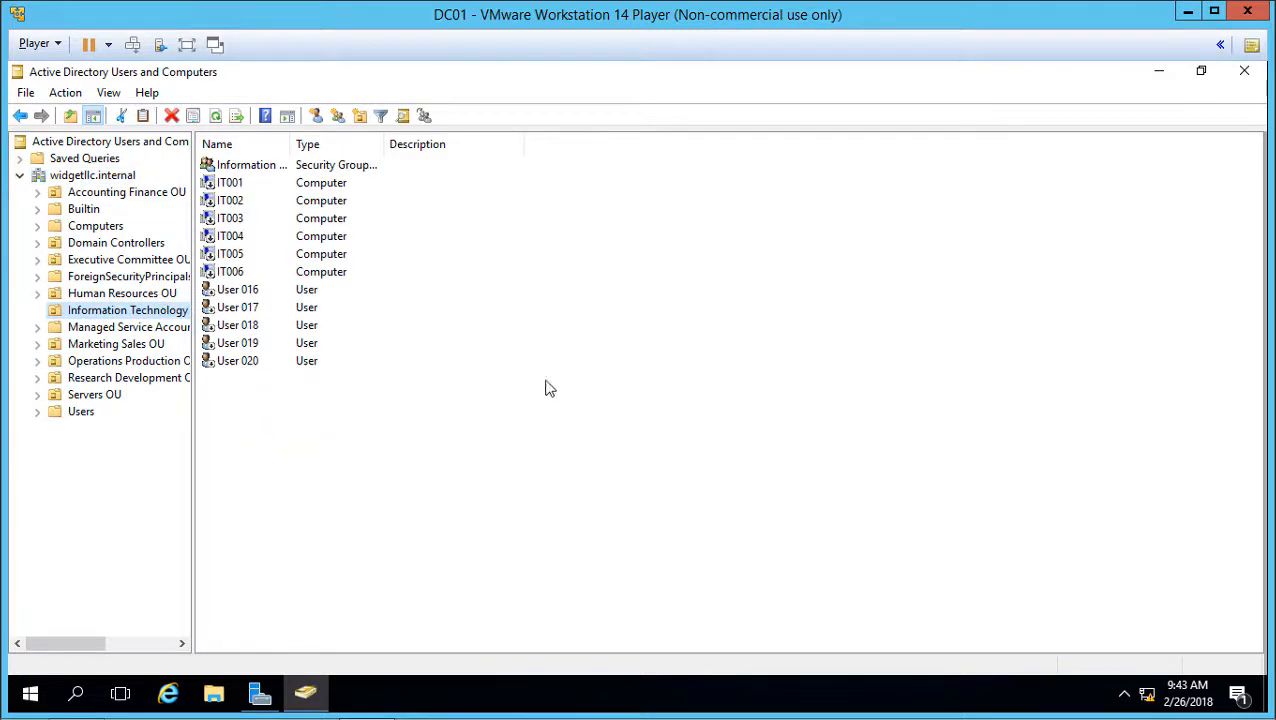
mouse_move(273, 478)
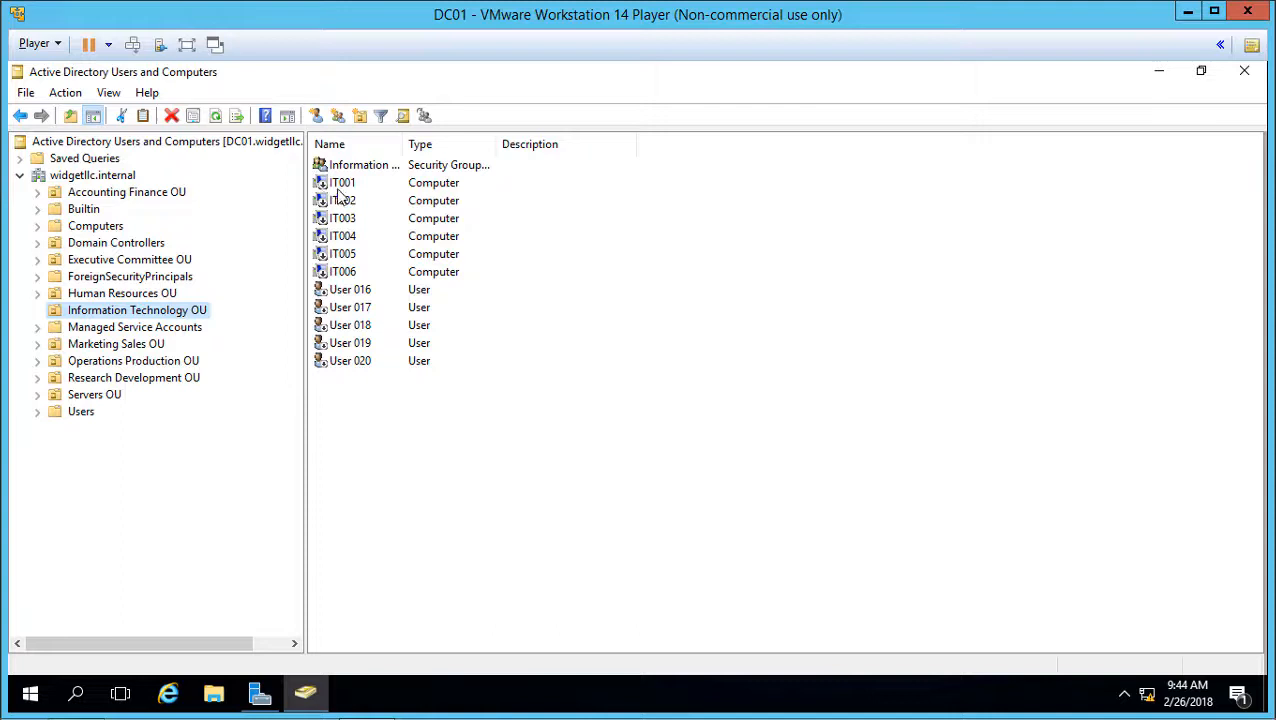
click(342, 182)
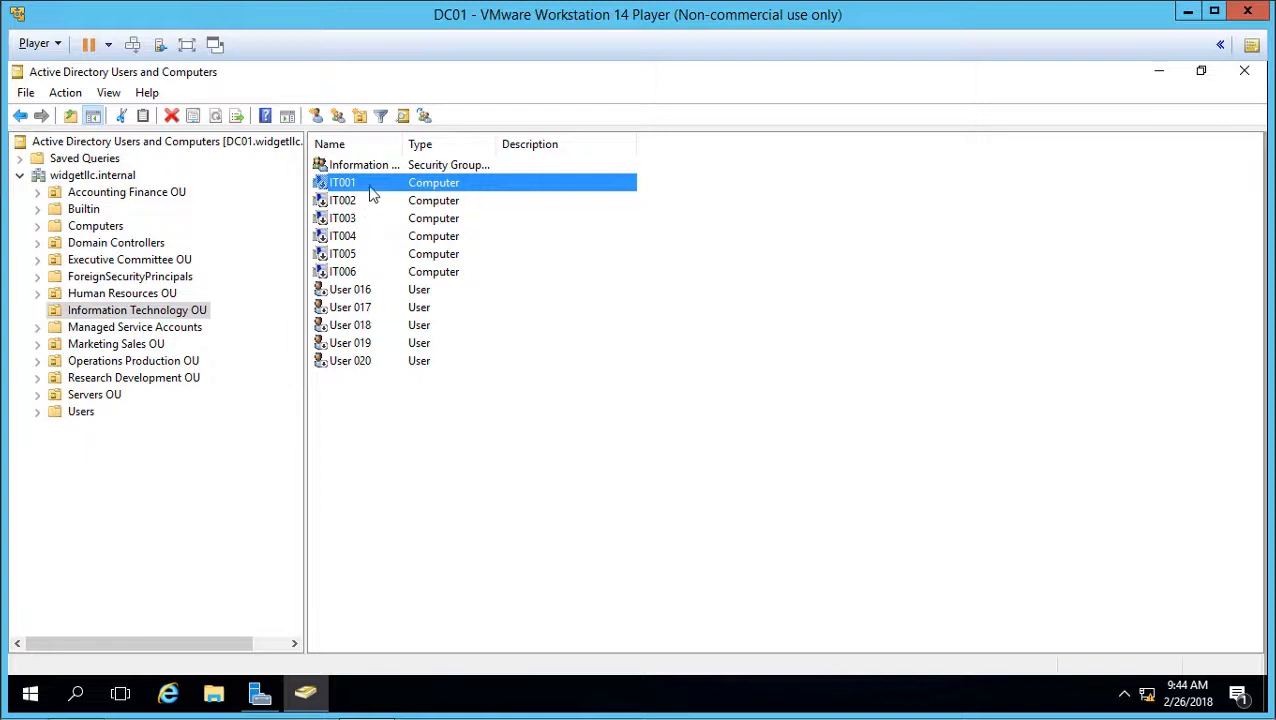
right_click(343, 182)
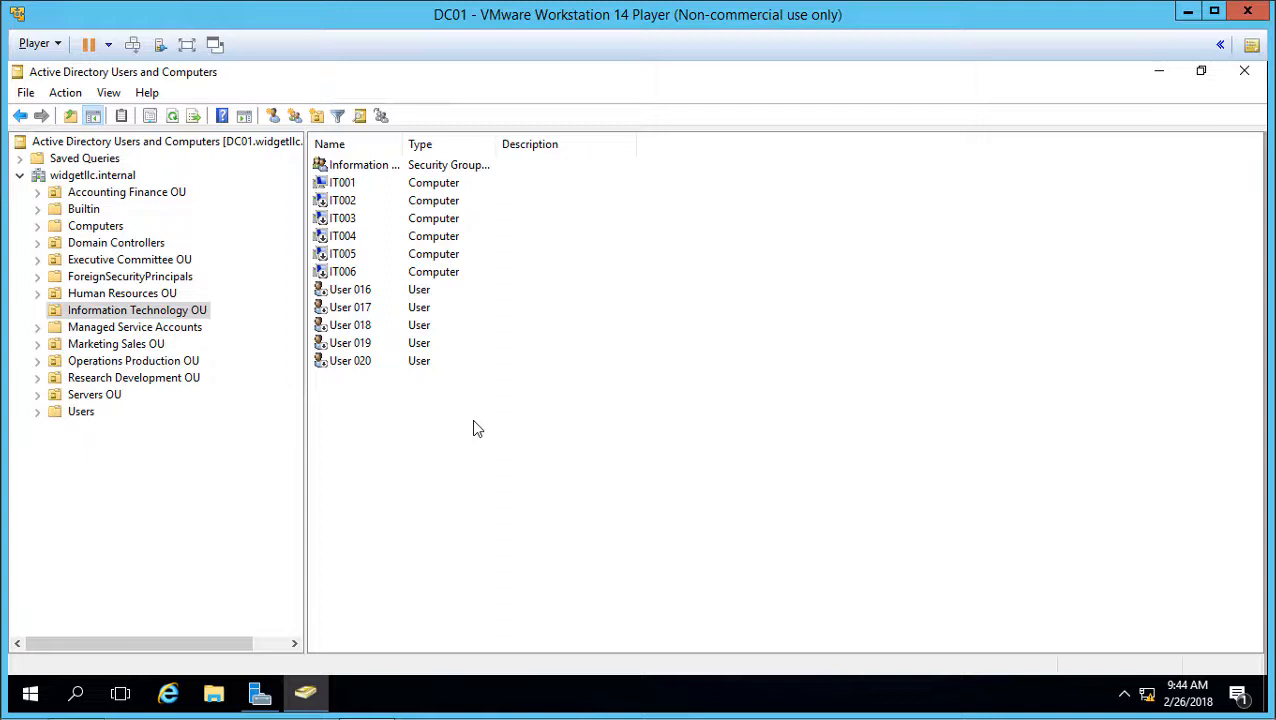
click(342, 182)
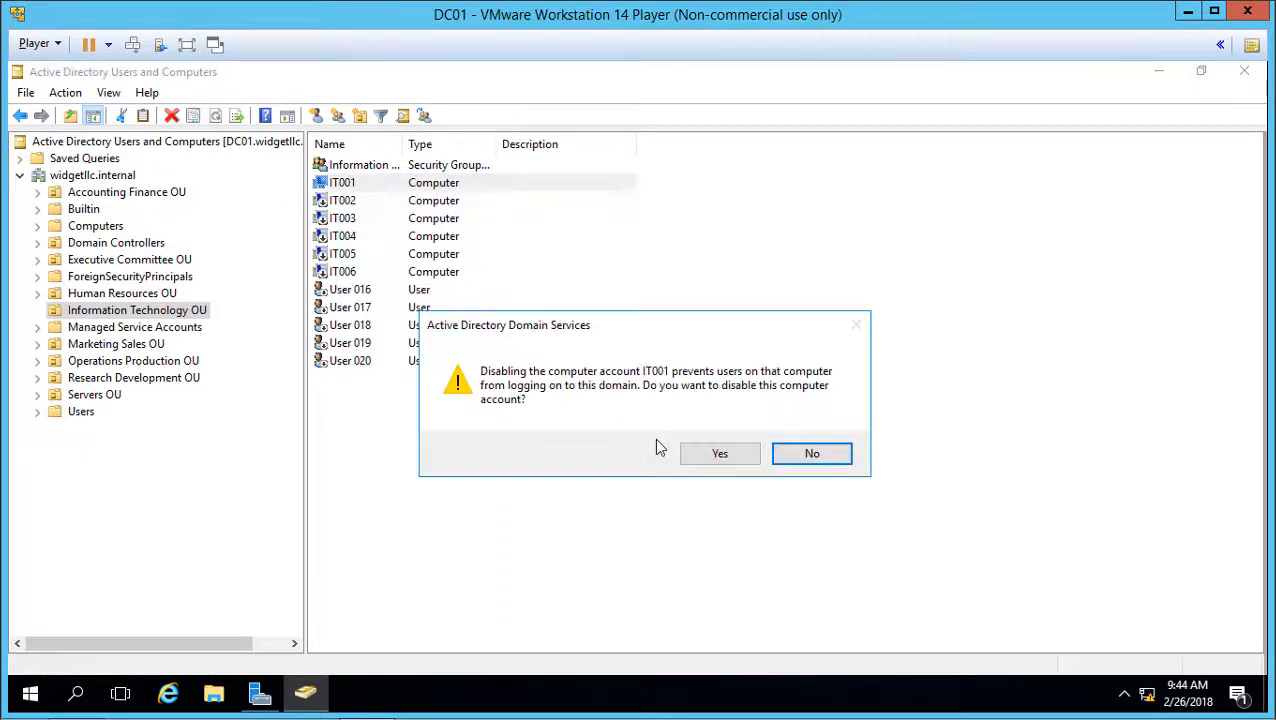
click(811, 453)
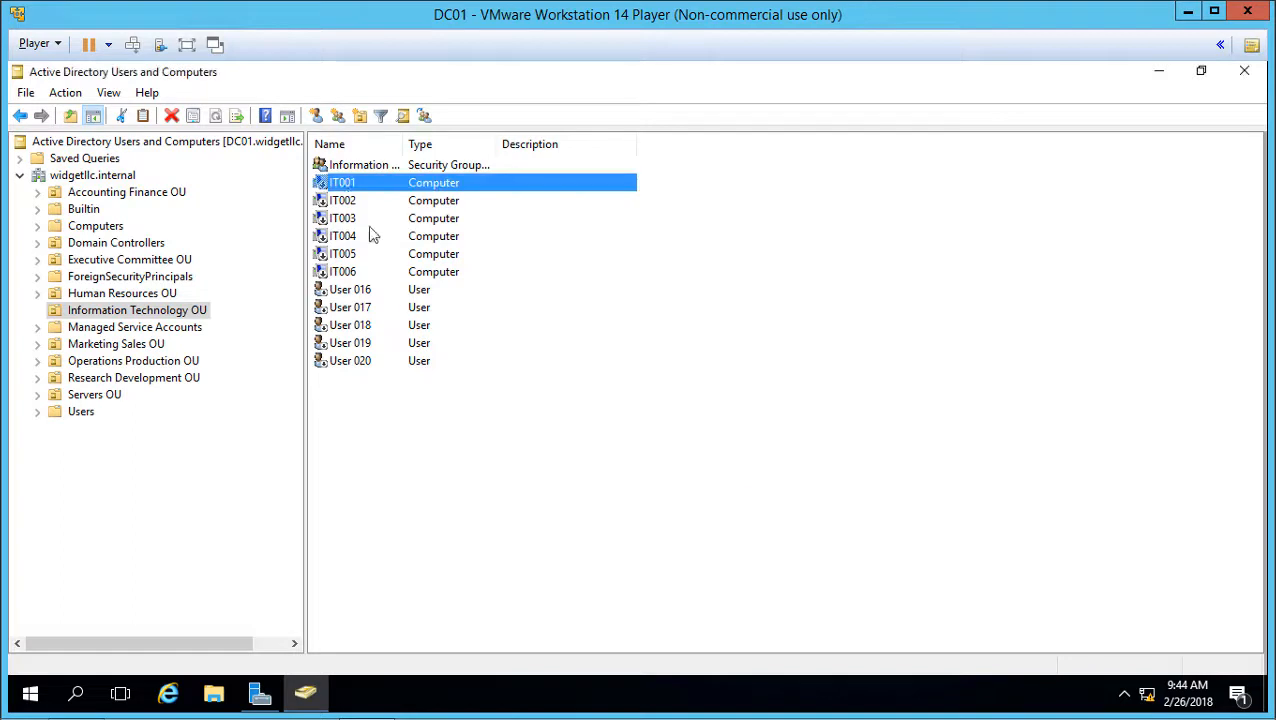
key(ctrl+a)
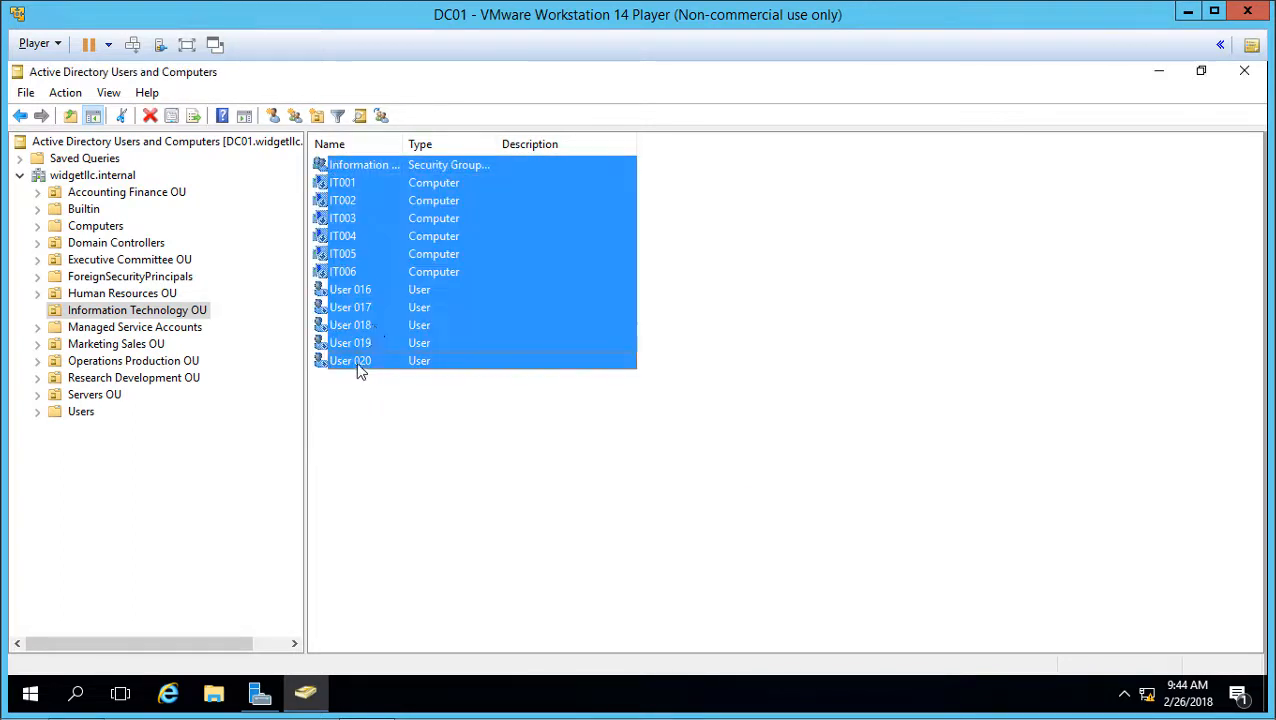
right_click(407, 188)
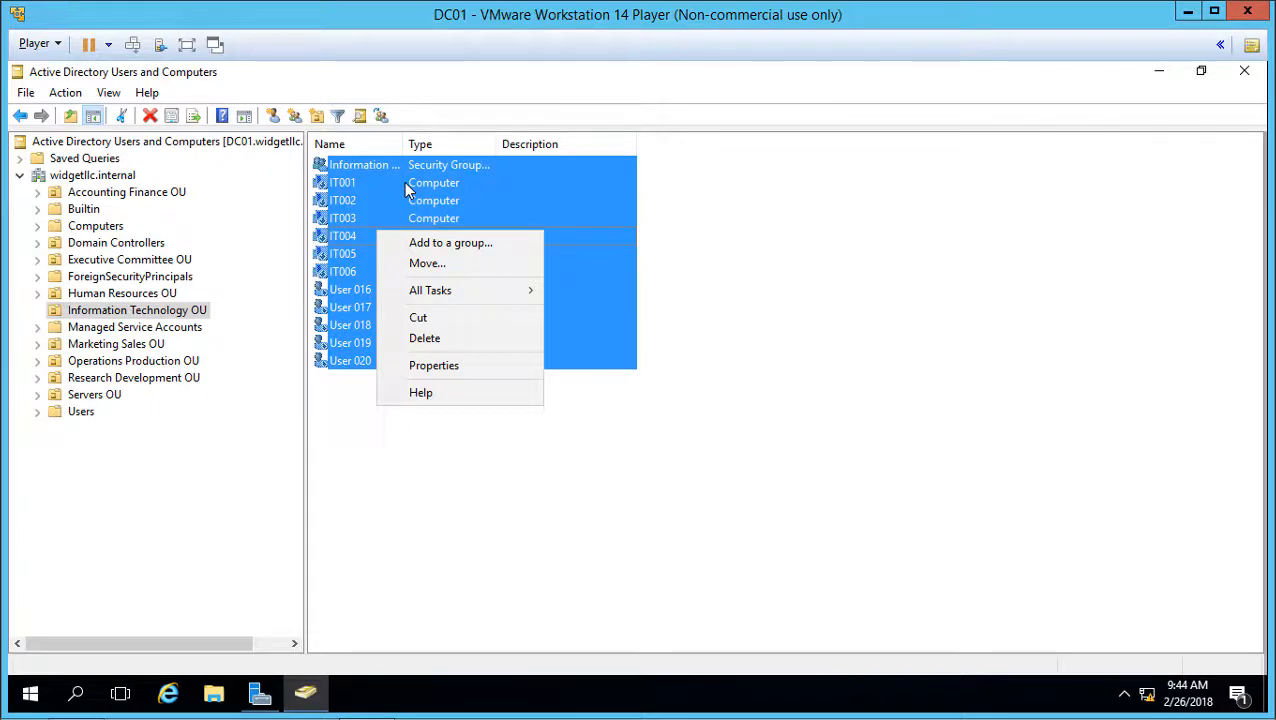
mouse_move(417, 180)
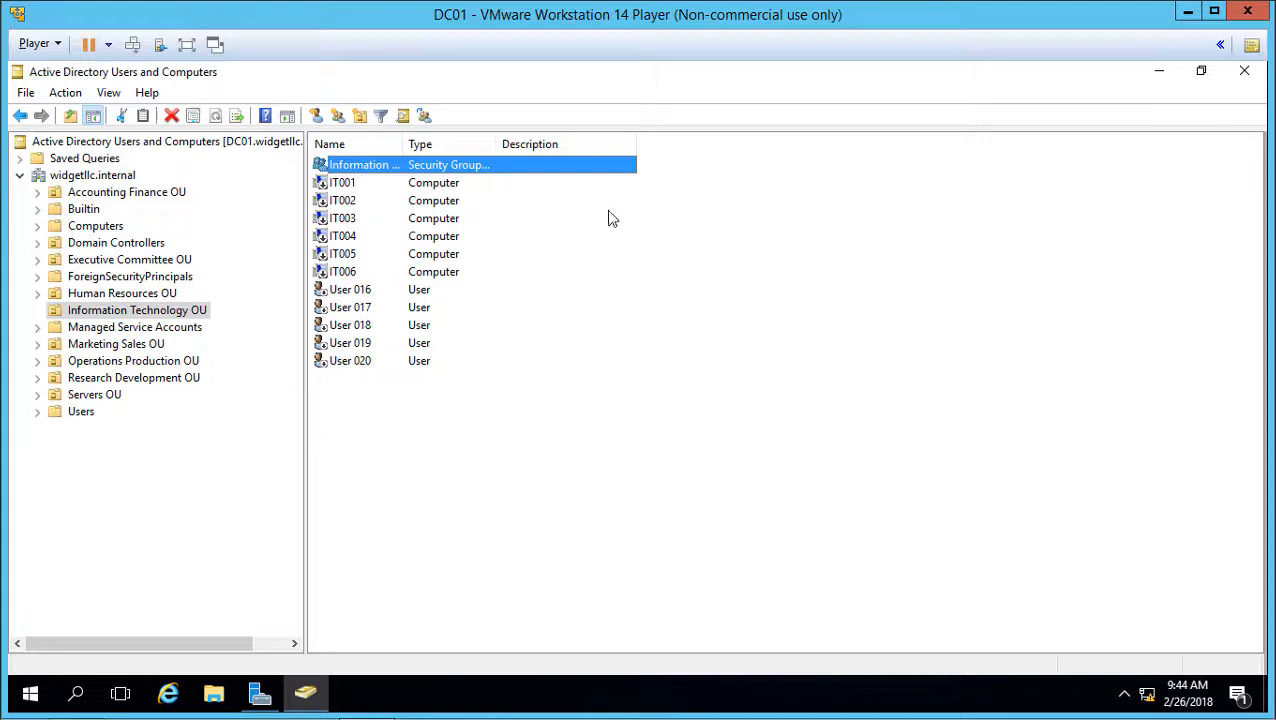
mouse_move(540, 236)
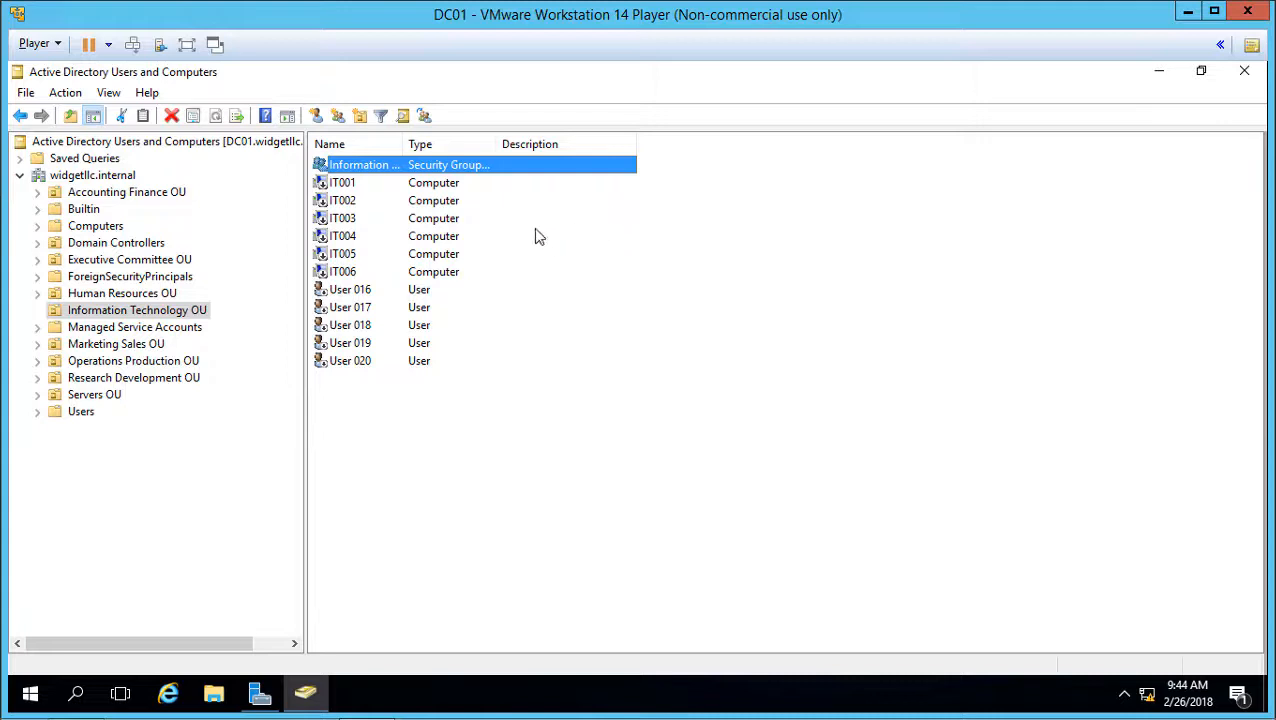
mouse_move(420, 190)
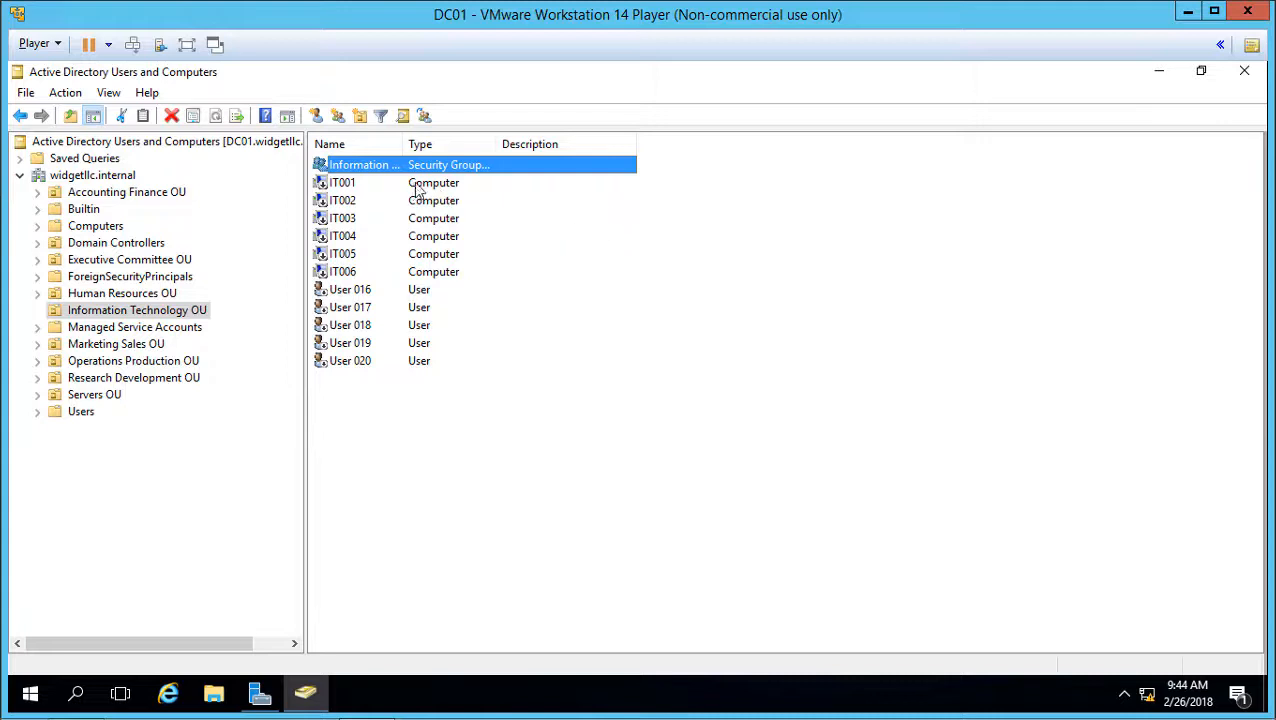
Enable computers IT001–IT006 and users User 016–User 020 together, confirming the result
click(343, 182)
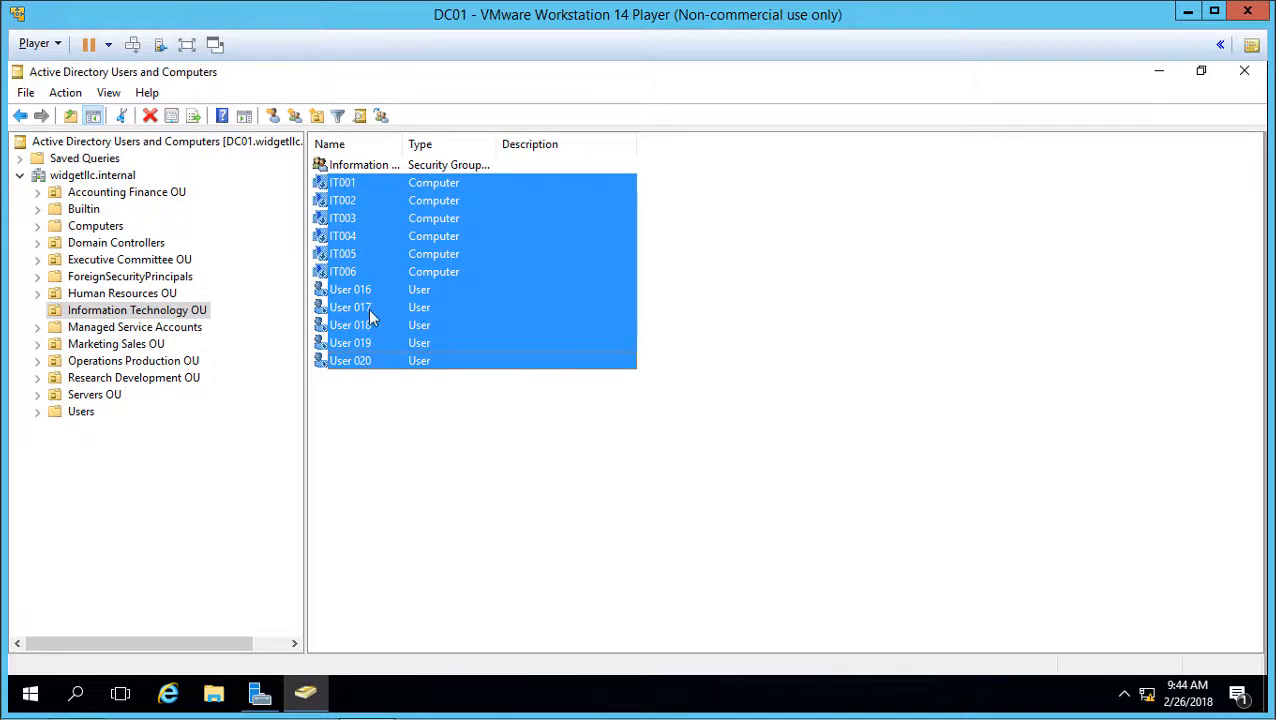
mouse_move(405, 262)
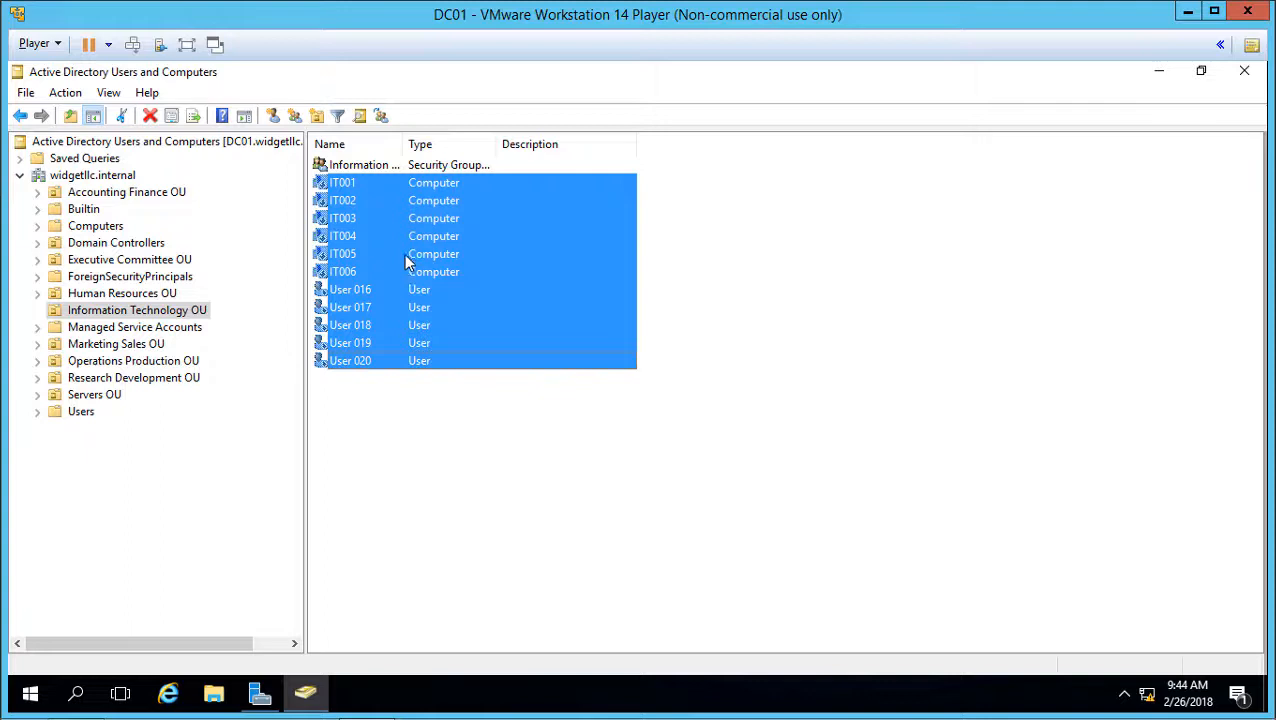
right_click(405, 261)
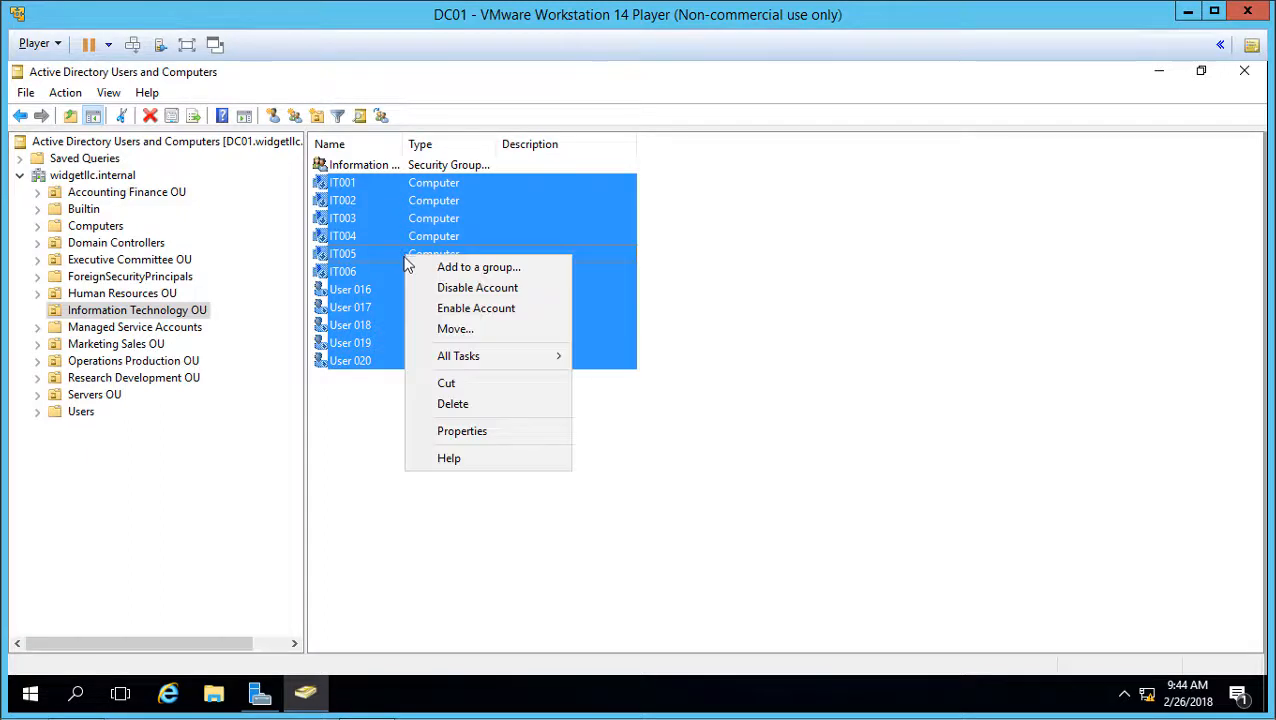
mouse_move(477, 288)
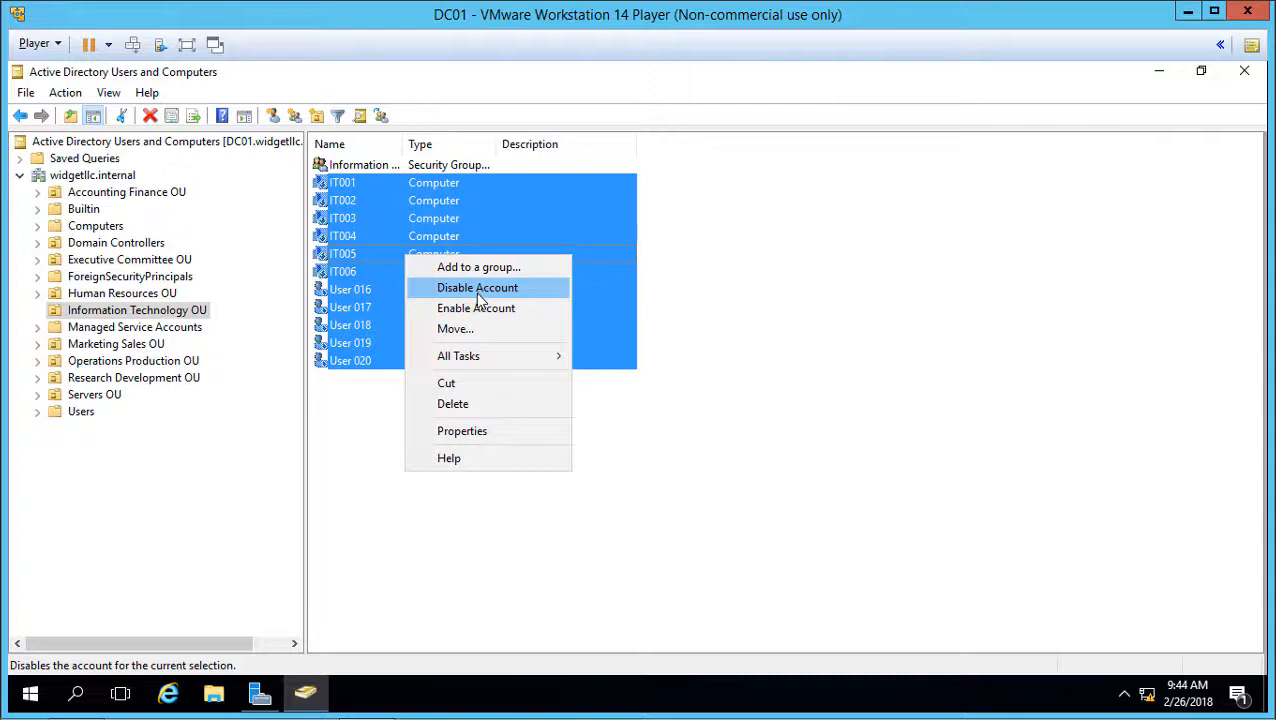
click(476, 307)
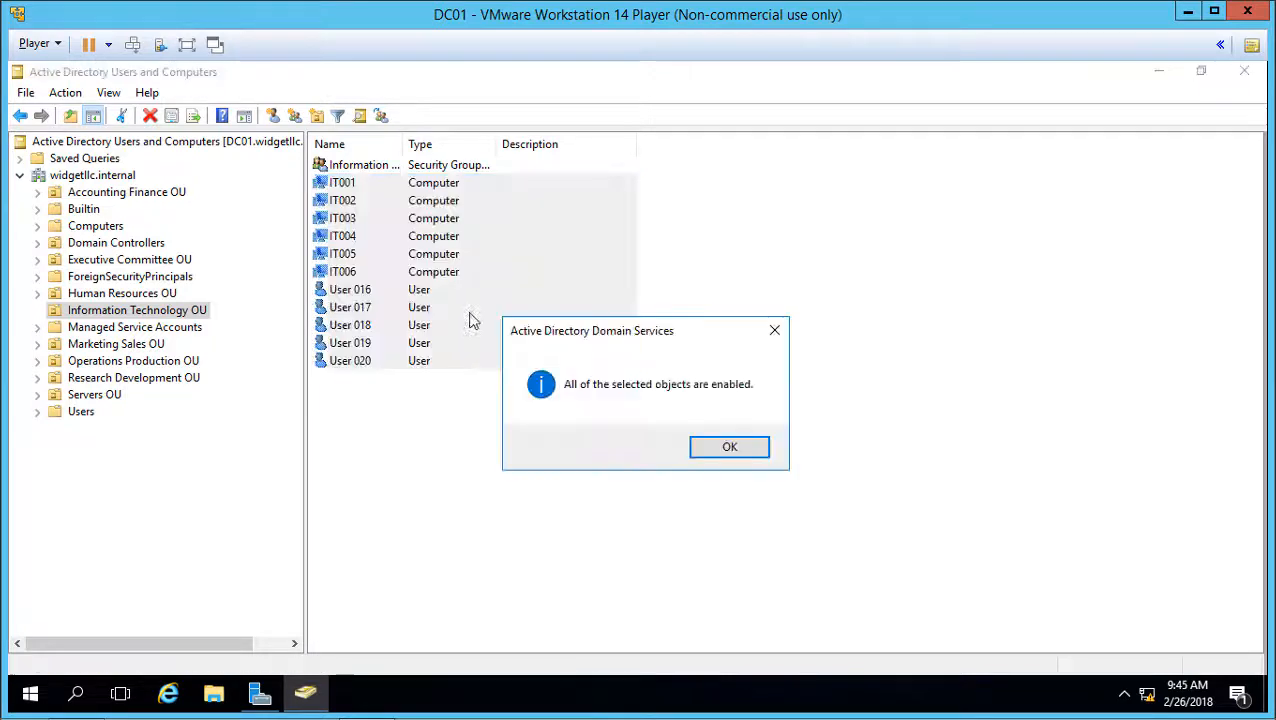
click(729, 446)
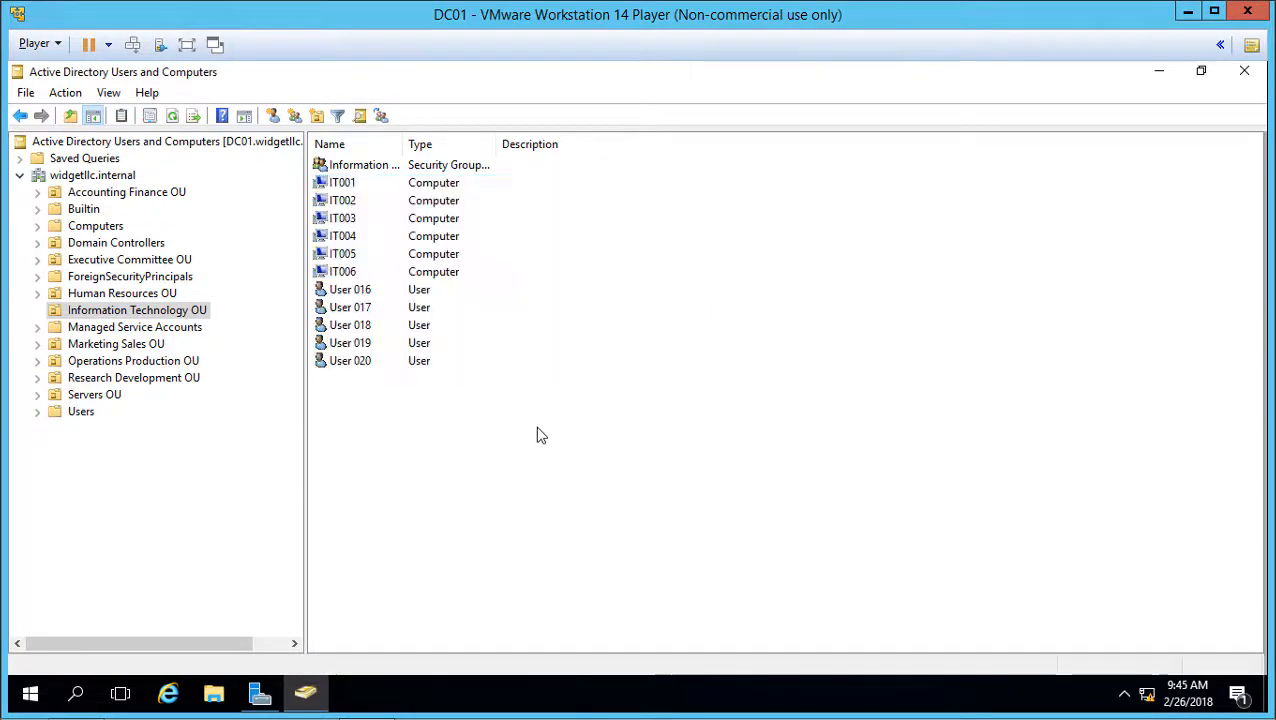
mouse_move(490, 410)
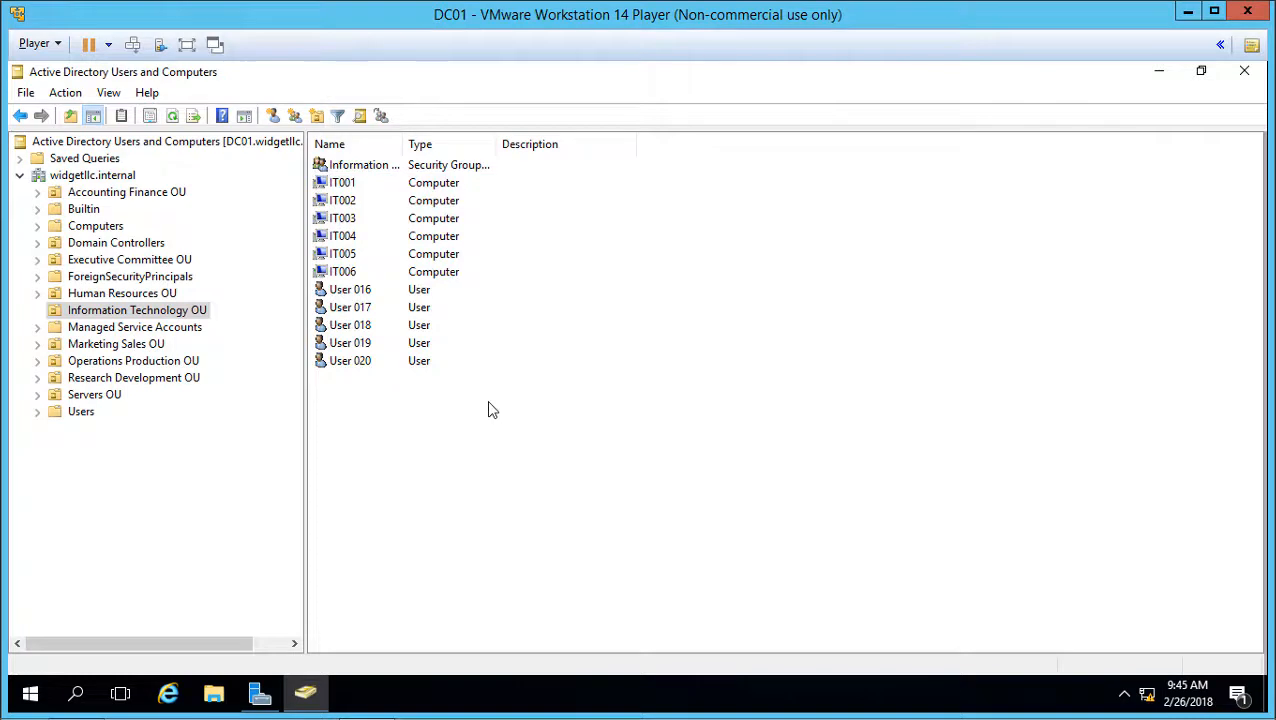
mouse_move(478, 420)
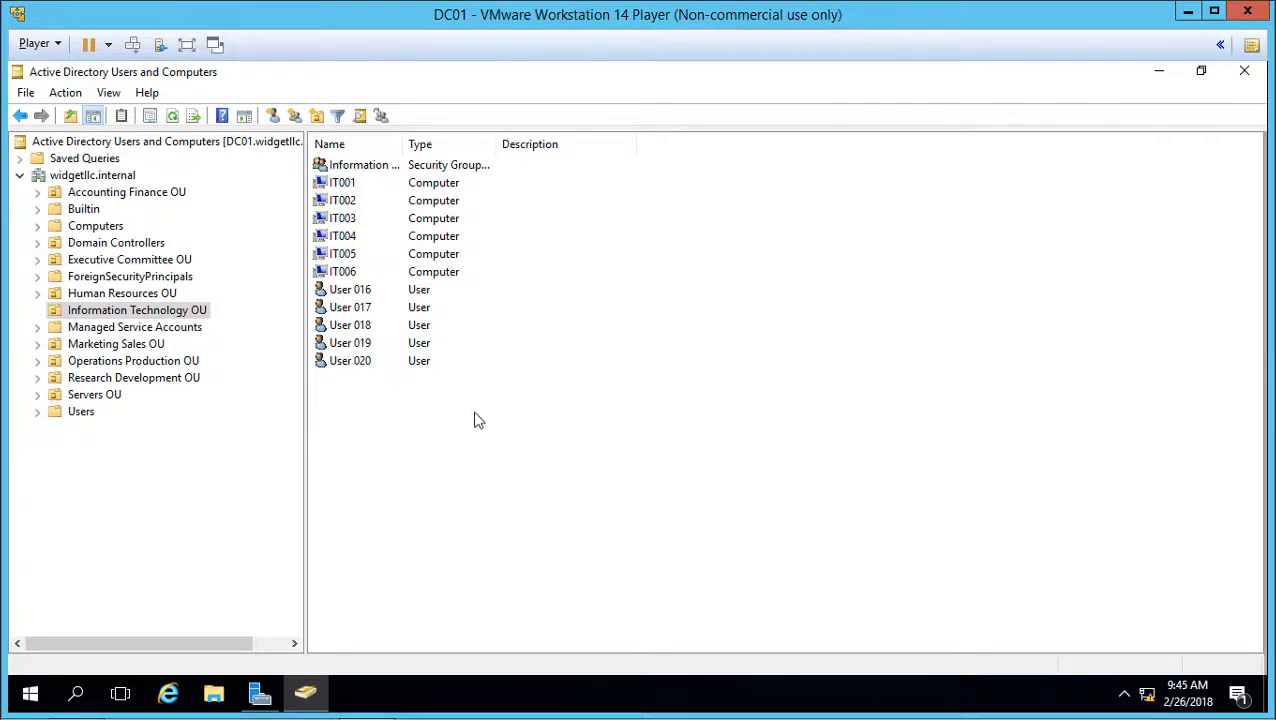
mouse_move(478, 437)
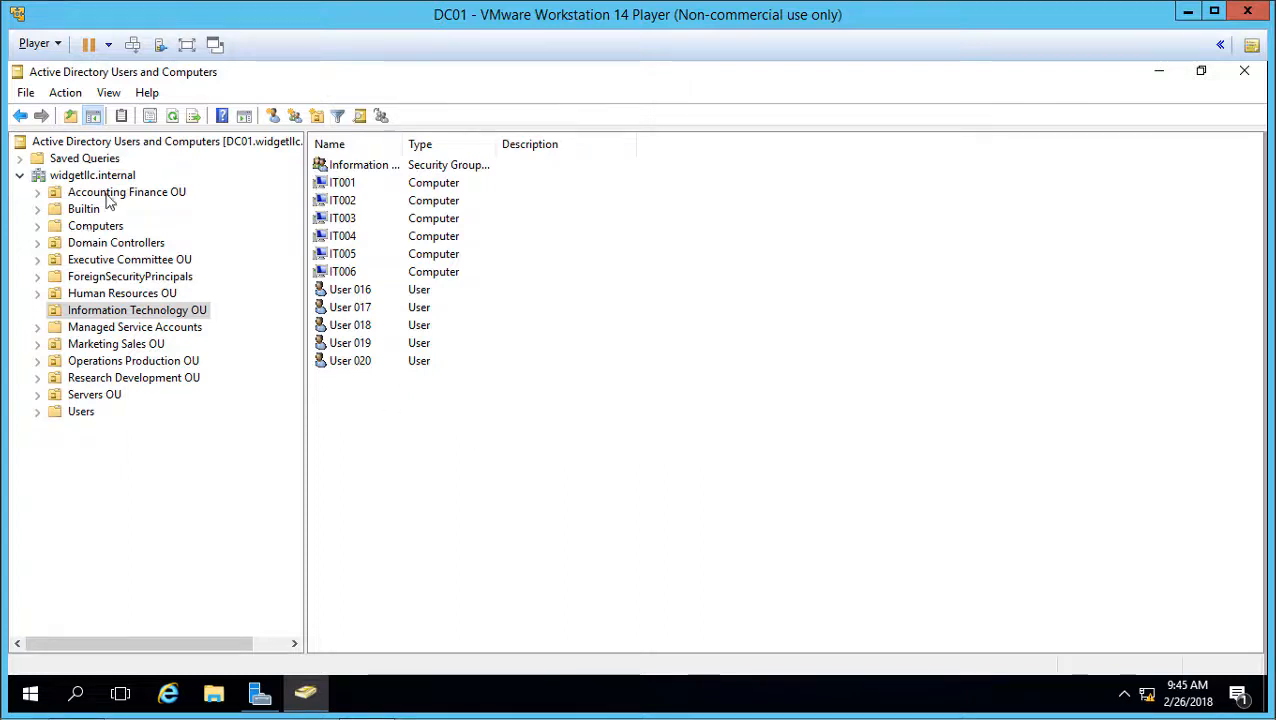
Enable the AF001–AF006 computer accounts in Accounting Finance OU and confirm
click(127, 191)
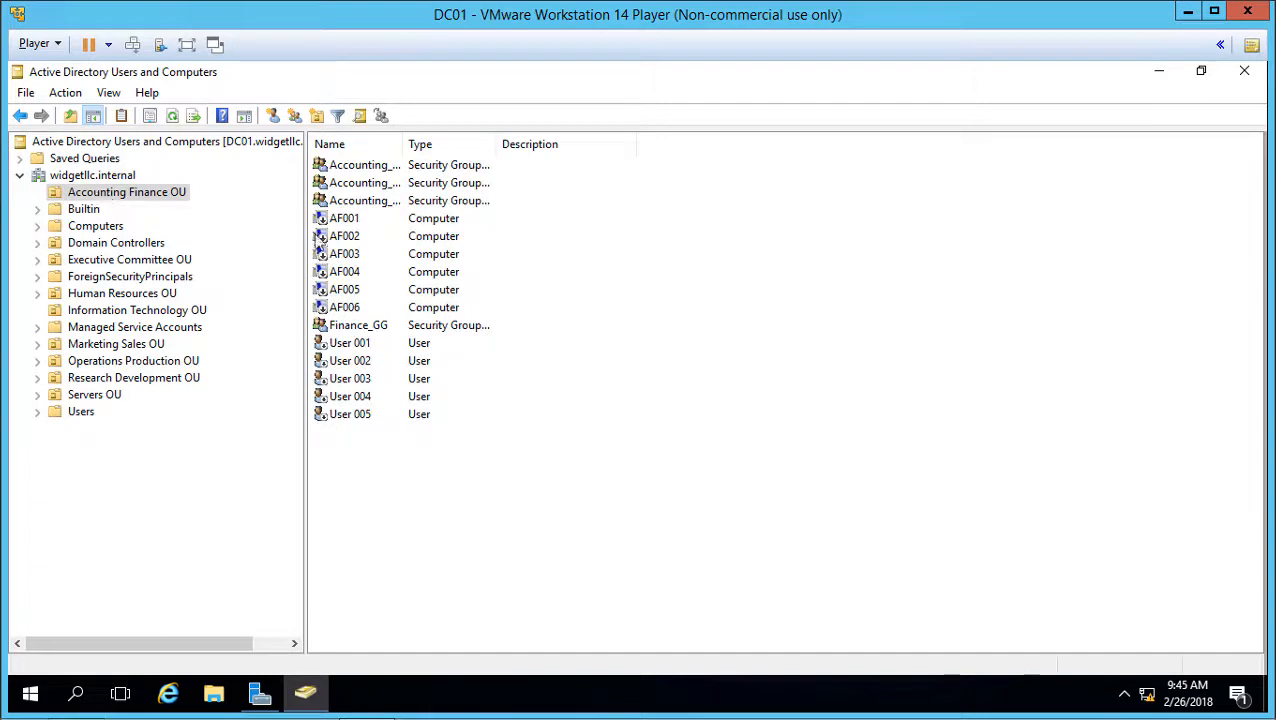
right_click(344, 307)
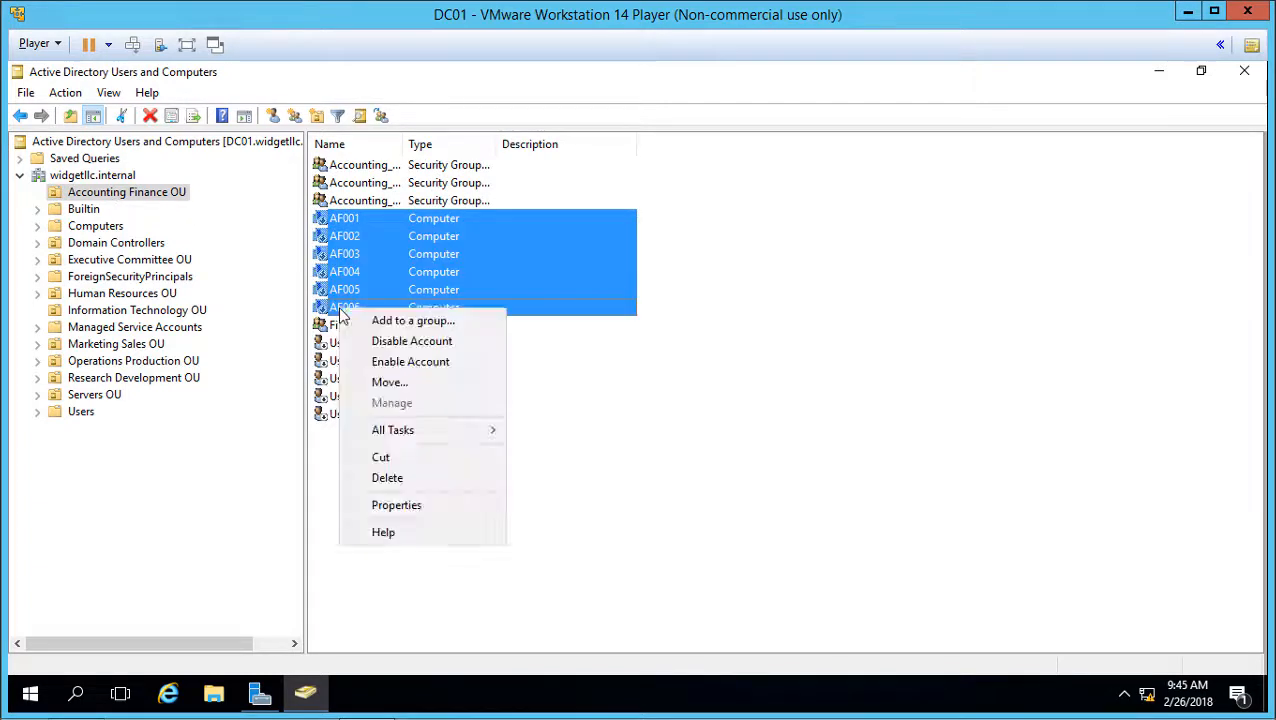
click(410, 361)
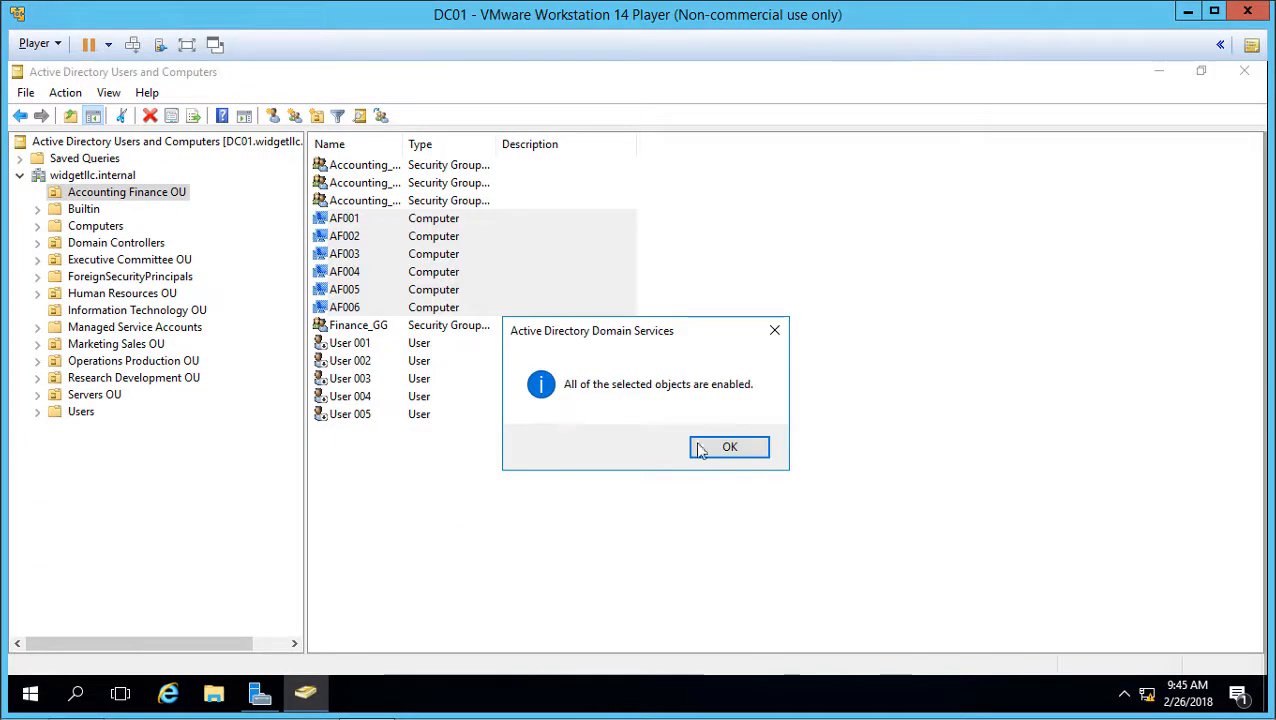
click(729, 447)
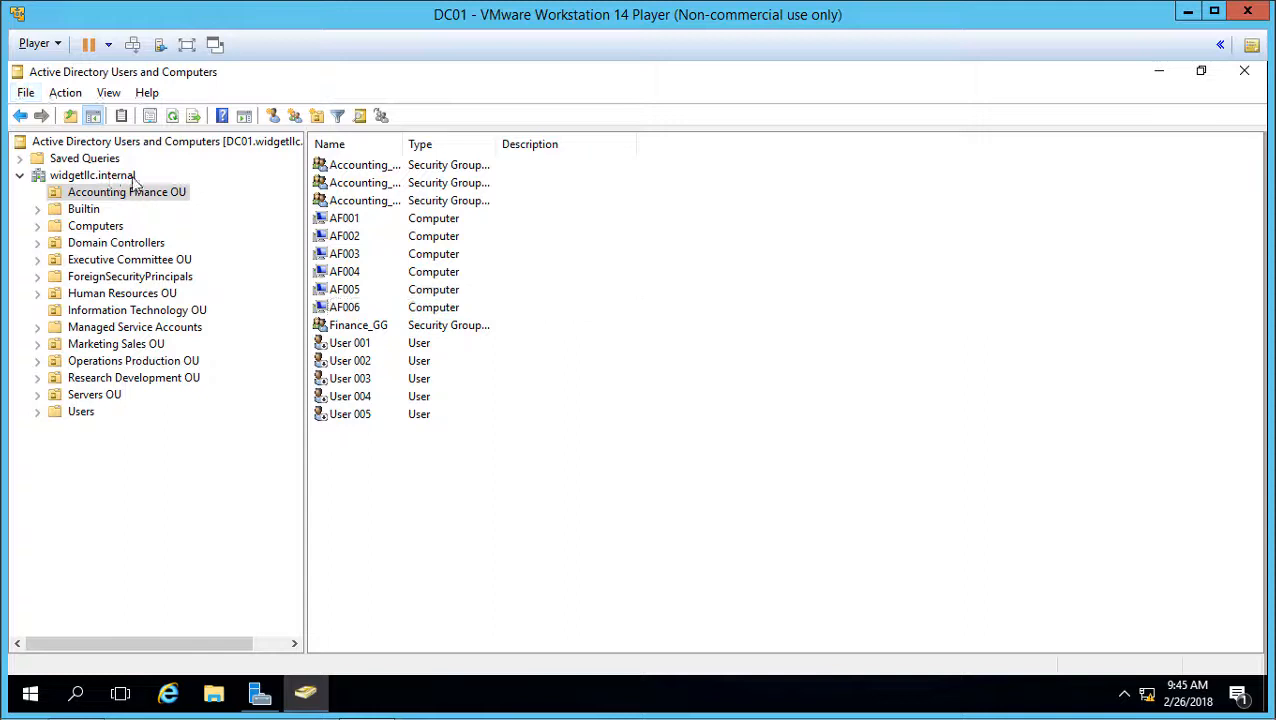
Run a blank Find Users, Contacts, and Groups search on widgetllc.internal, returning 117 items
click(92, 175)
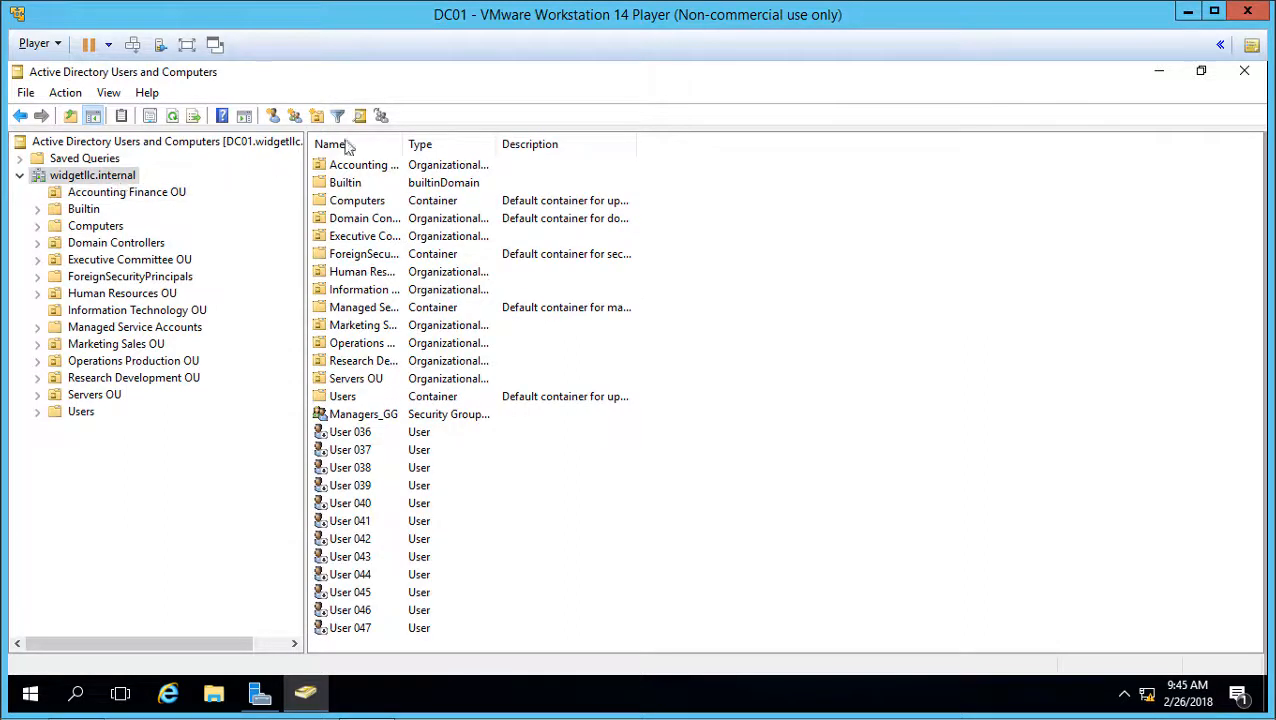
click(358, 115)
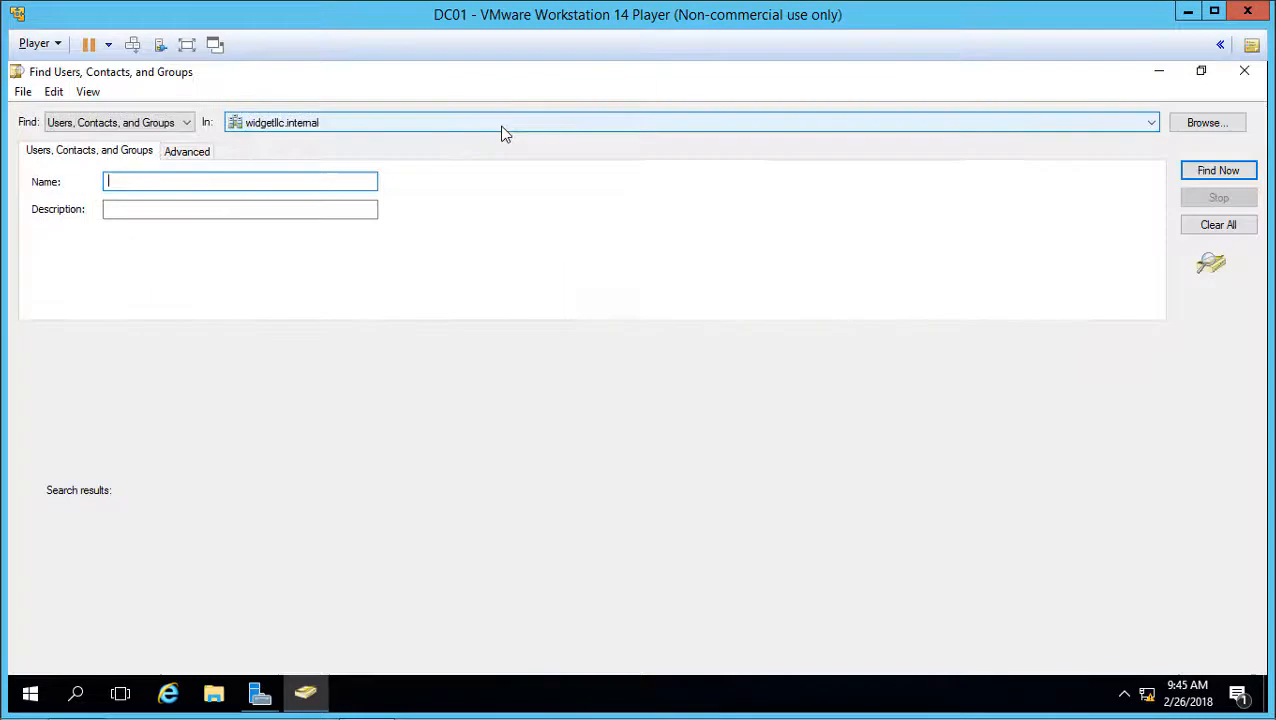
click(1218, 169)
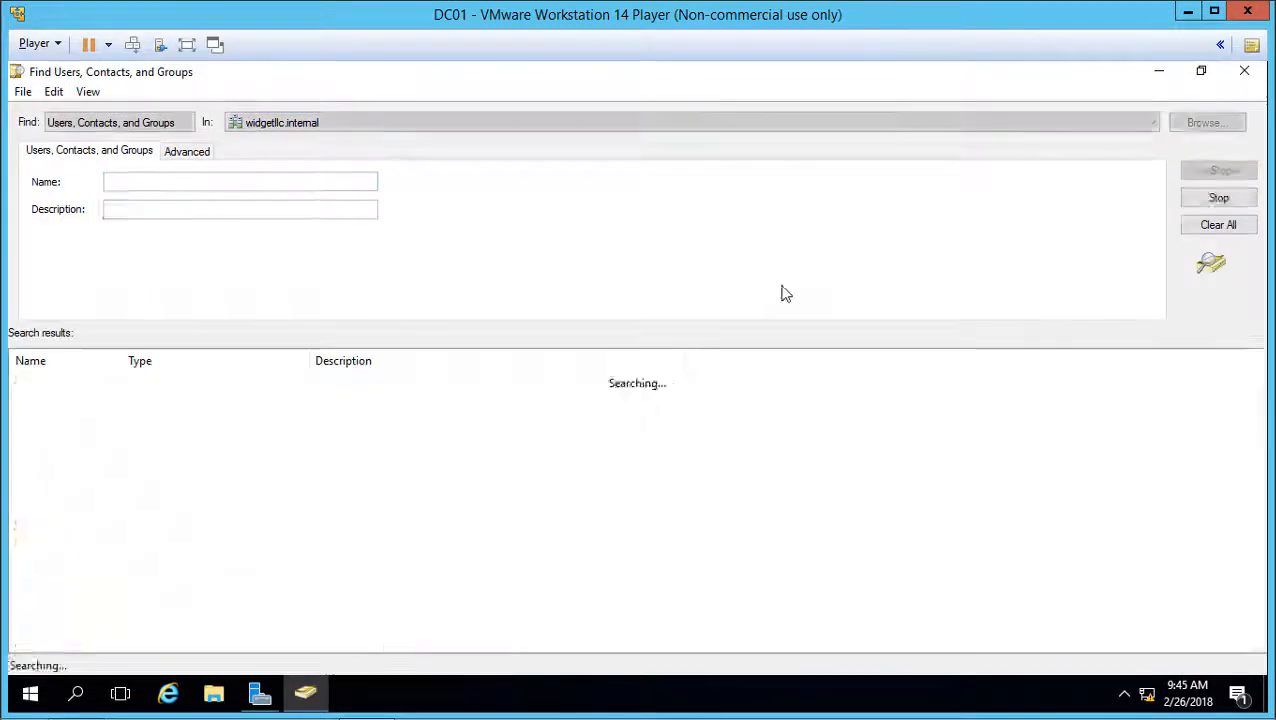
click(1218, 170)
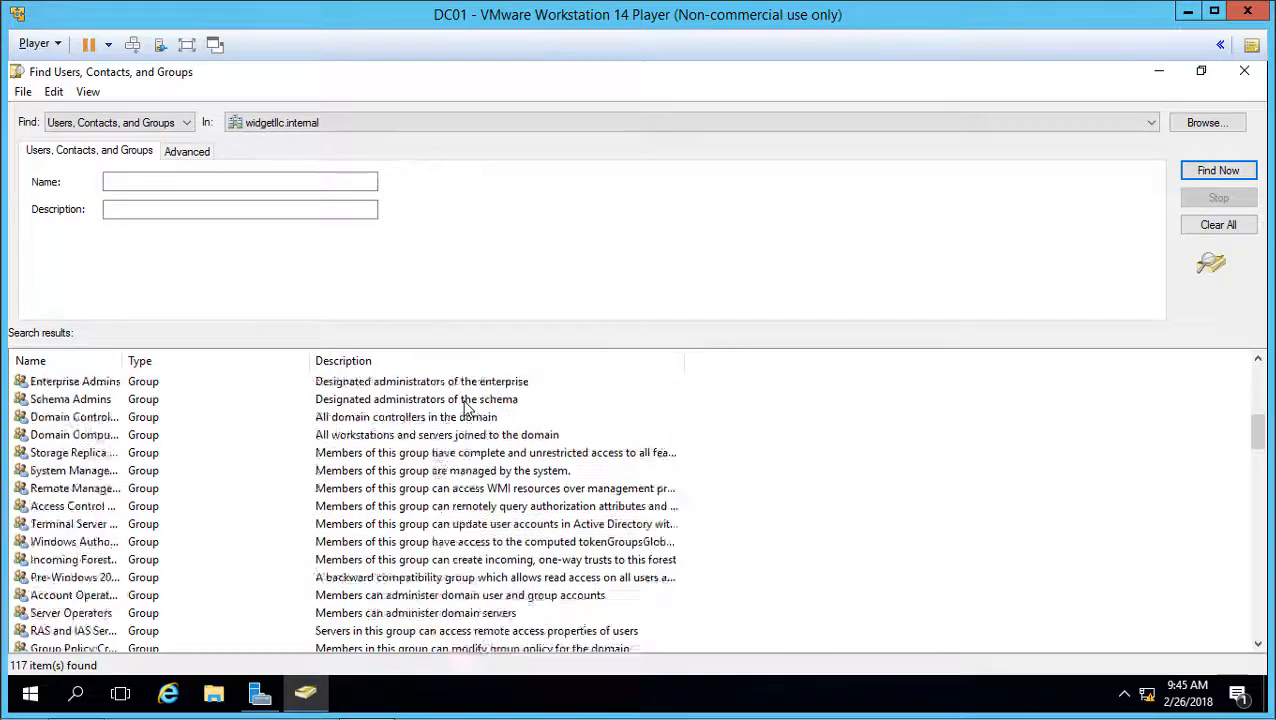
scroll(down, 3)
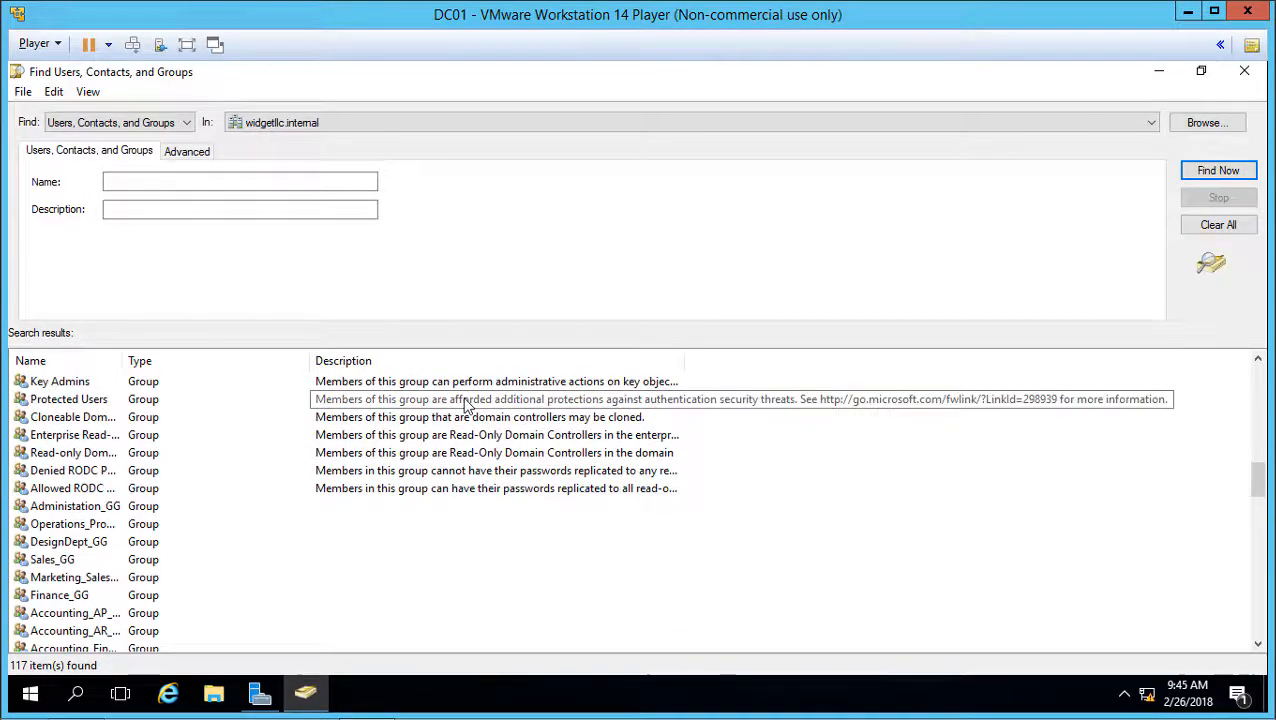
scroll(down, 3)
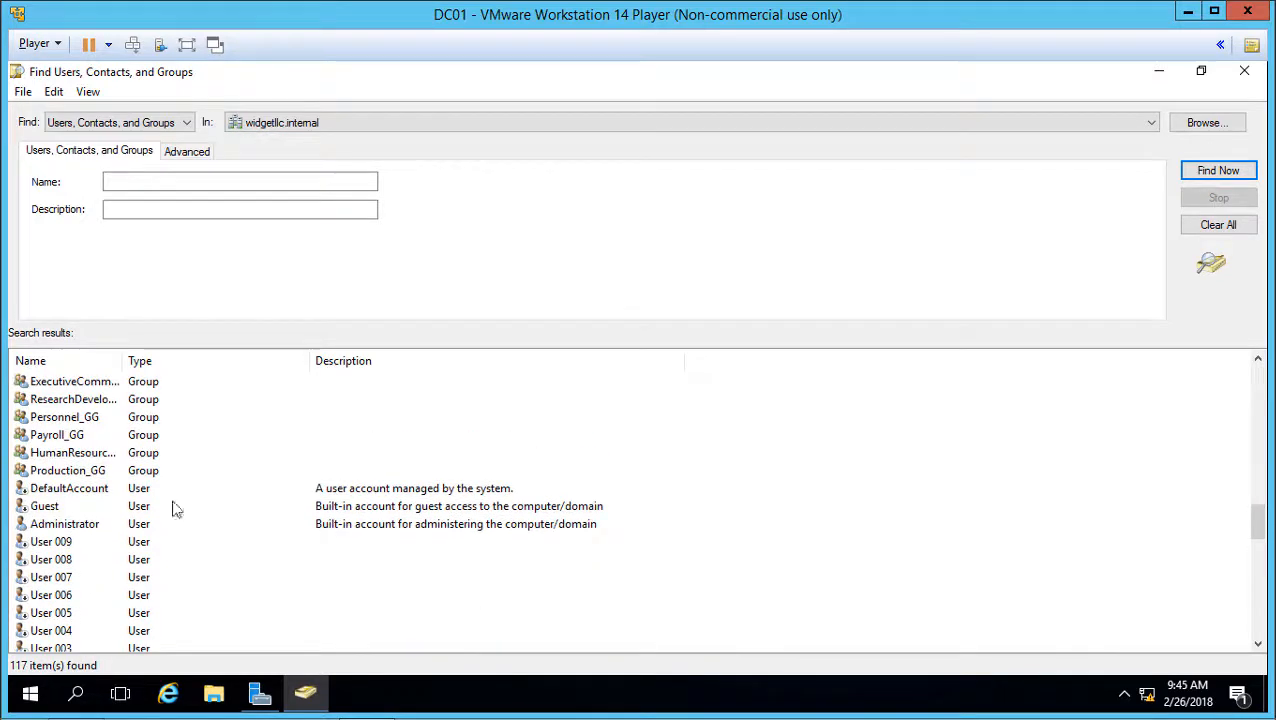
click(69, 488)
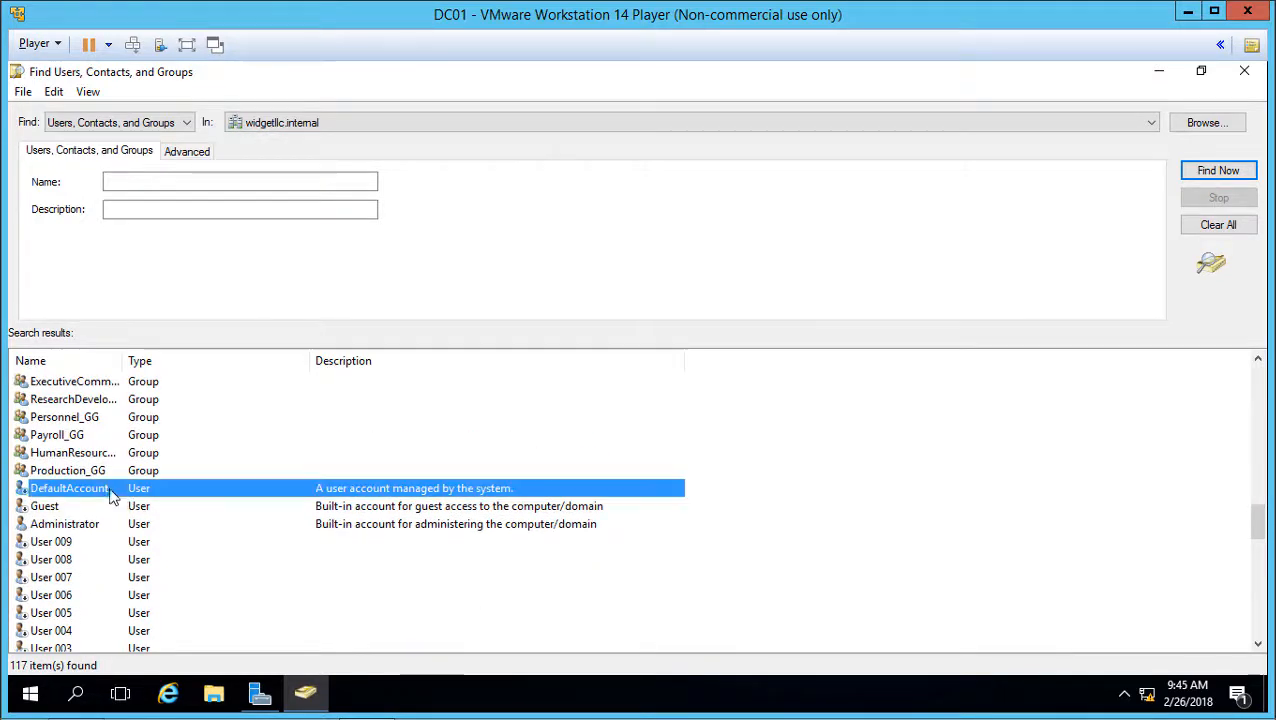
Attempt to enable a block of user accounts from the results and dismiss the failure error
scroll(down, 3)
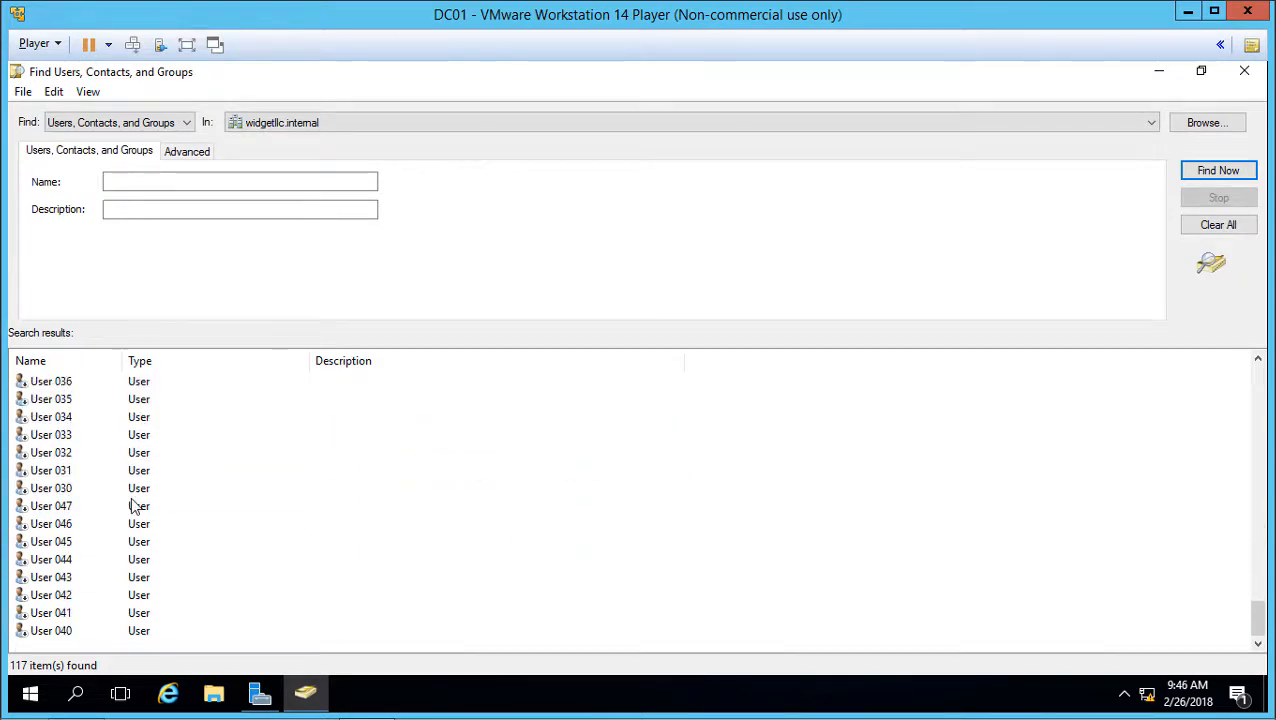
mouse_move(45, 588)
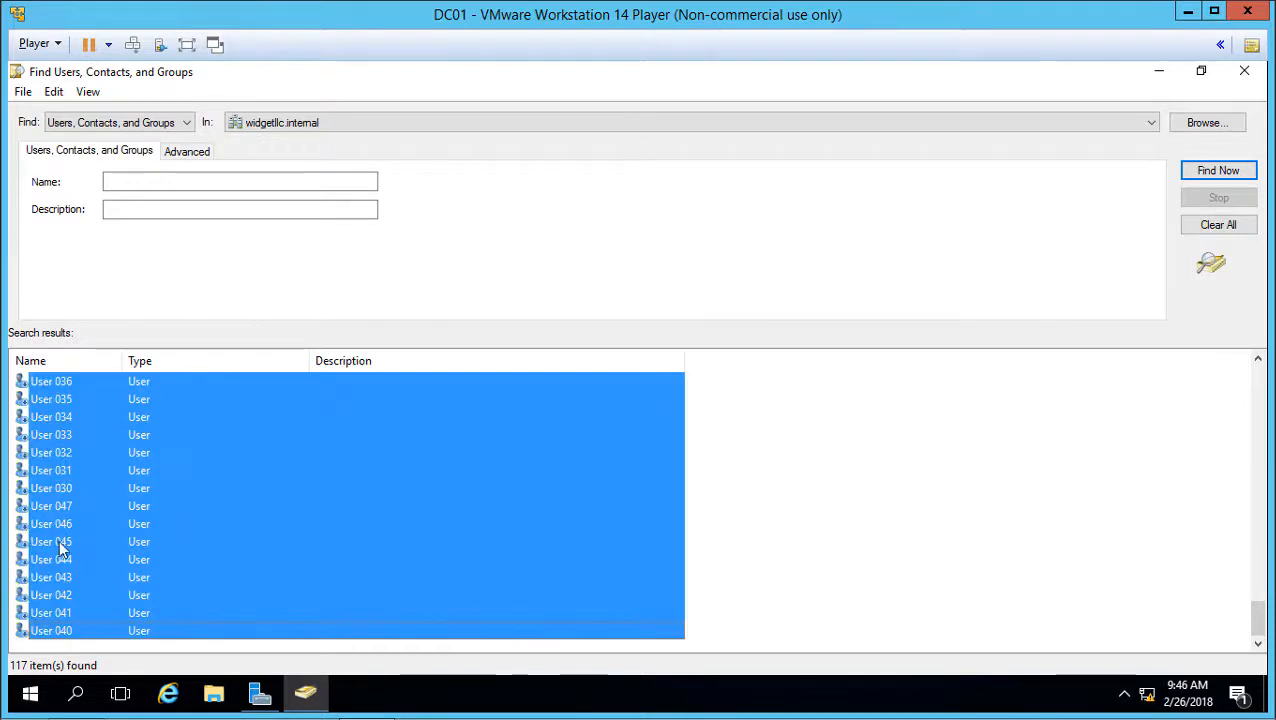
right_click(51, 541)
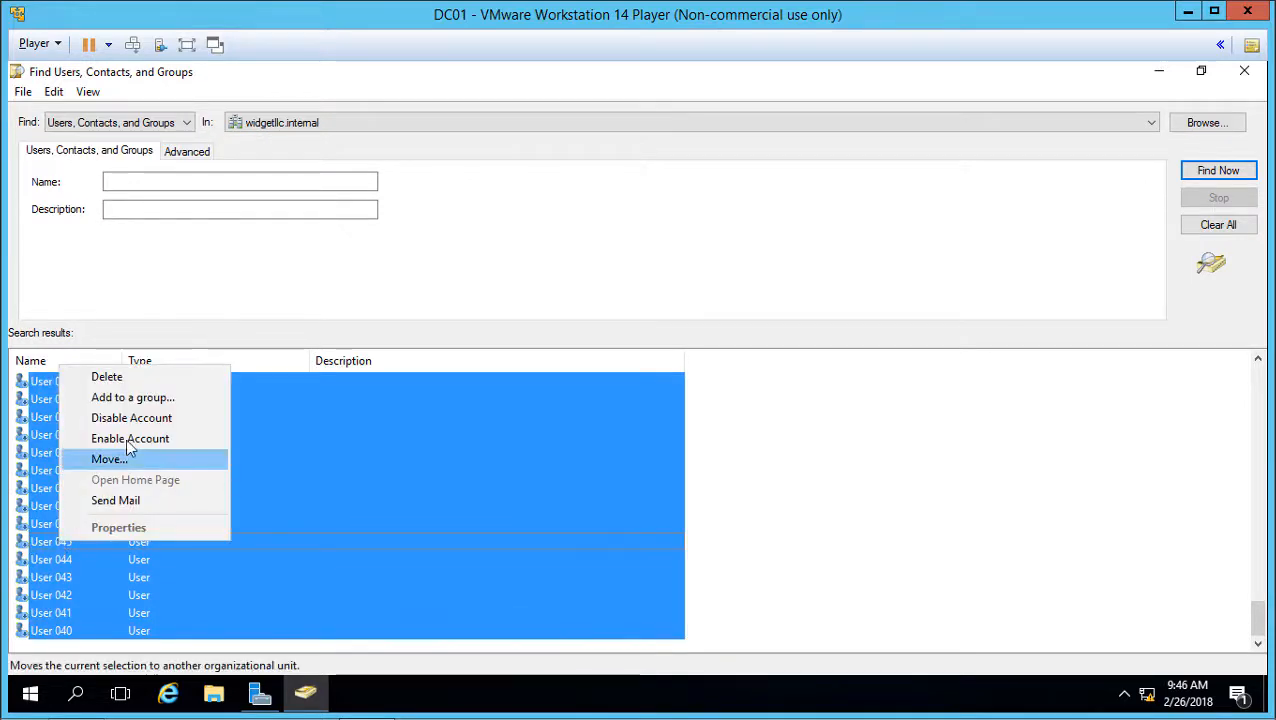
click(130, 438)
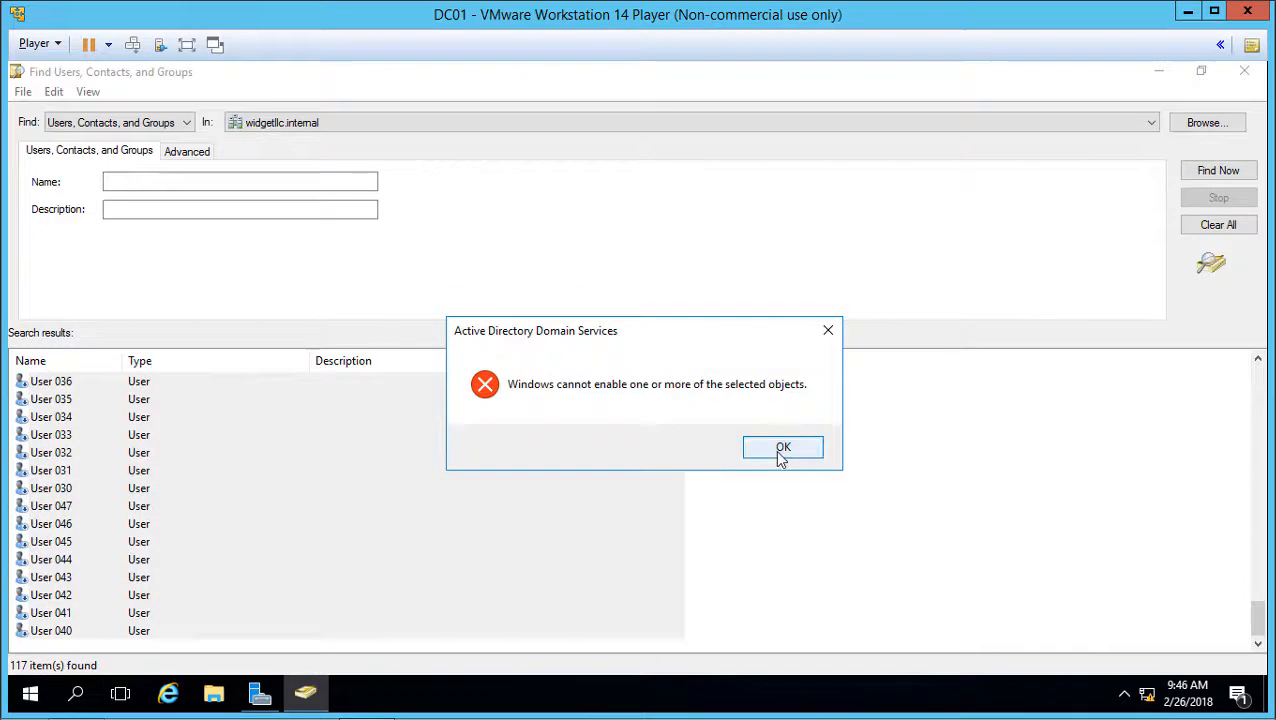
click(783, 447)
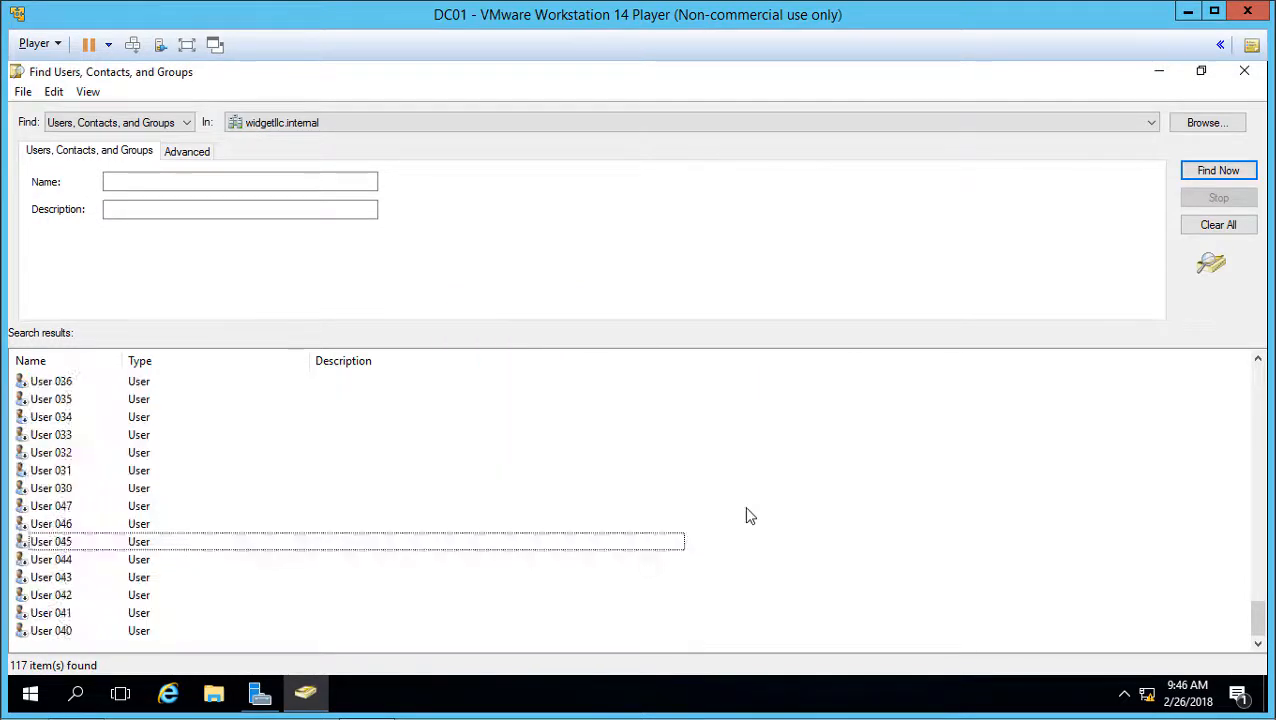
scroll(down, 3)
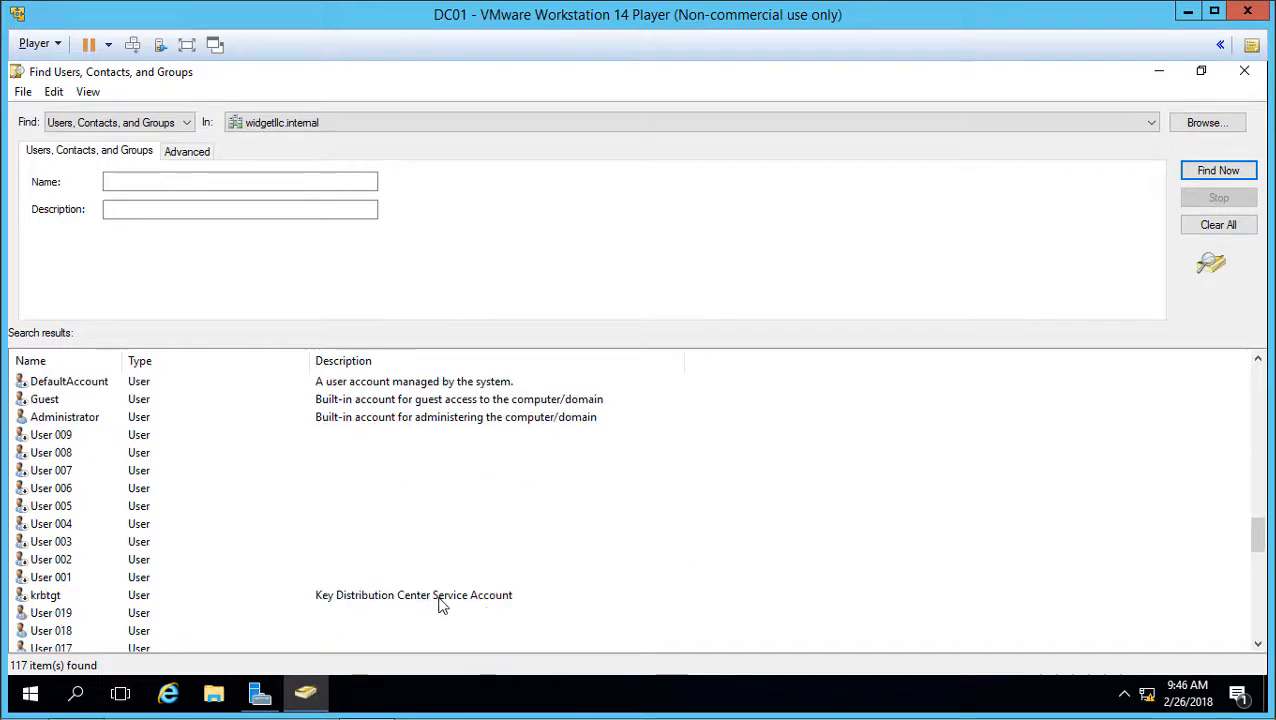
Enable User 001 through User 009 and confirm
click(45, 594)
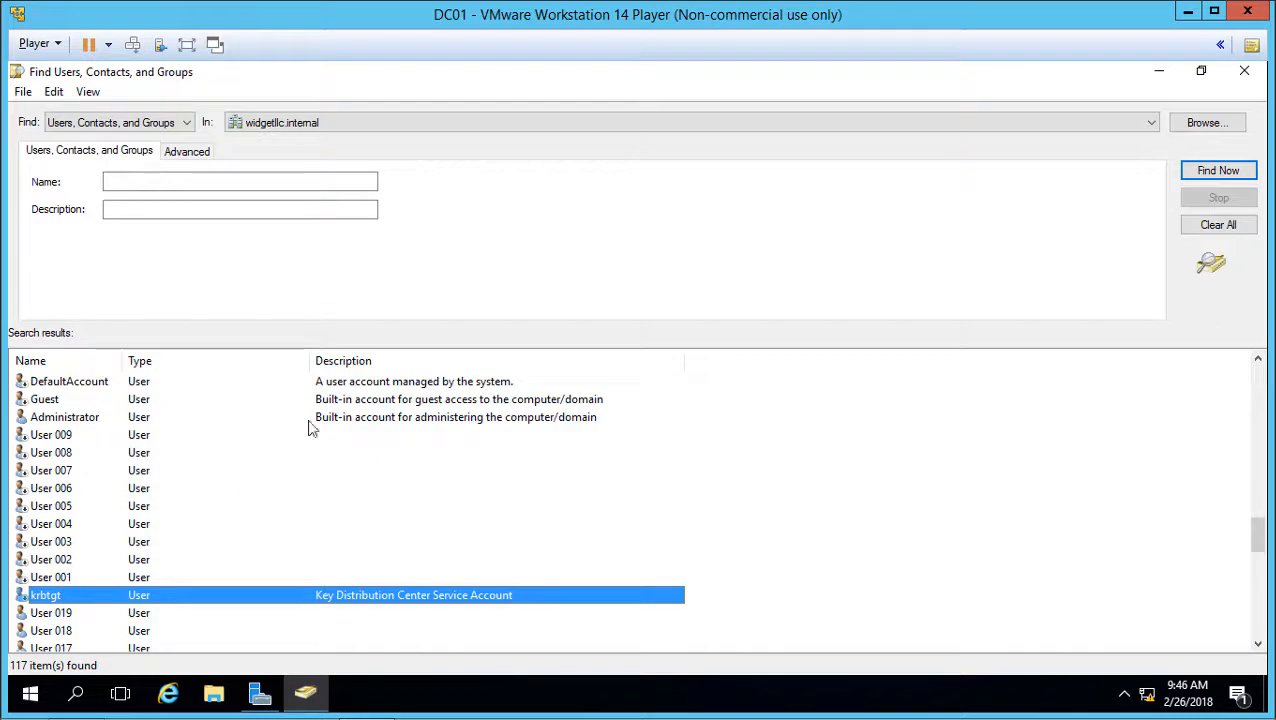
mouse_move(373, 605)
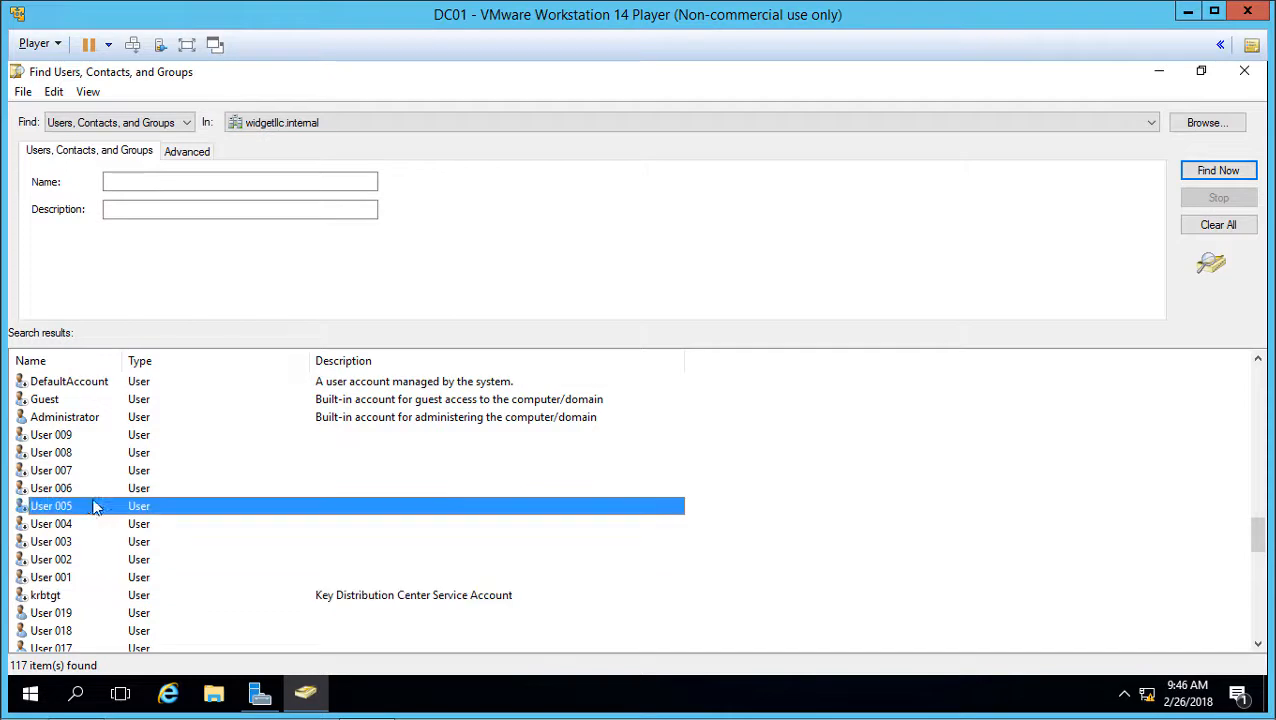
click(51, 434)
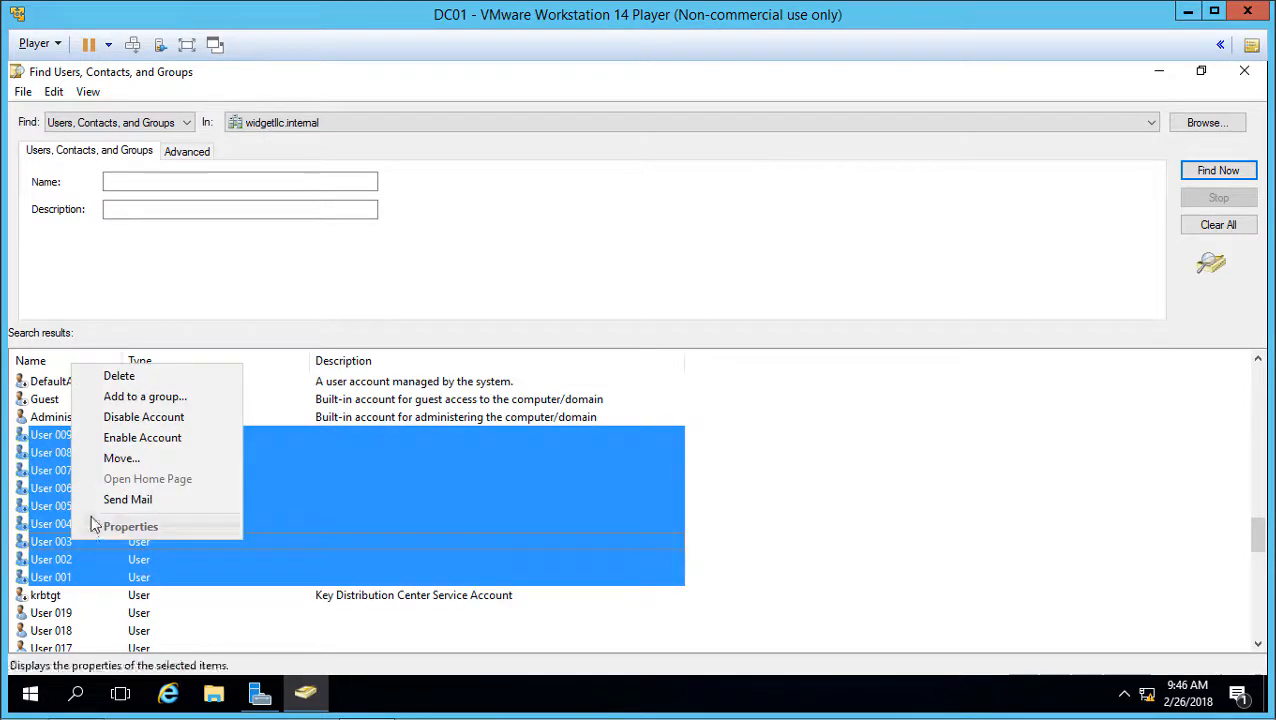
click(142, 437)
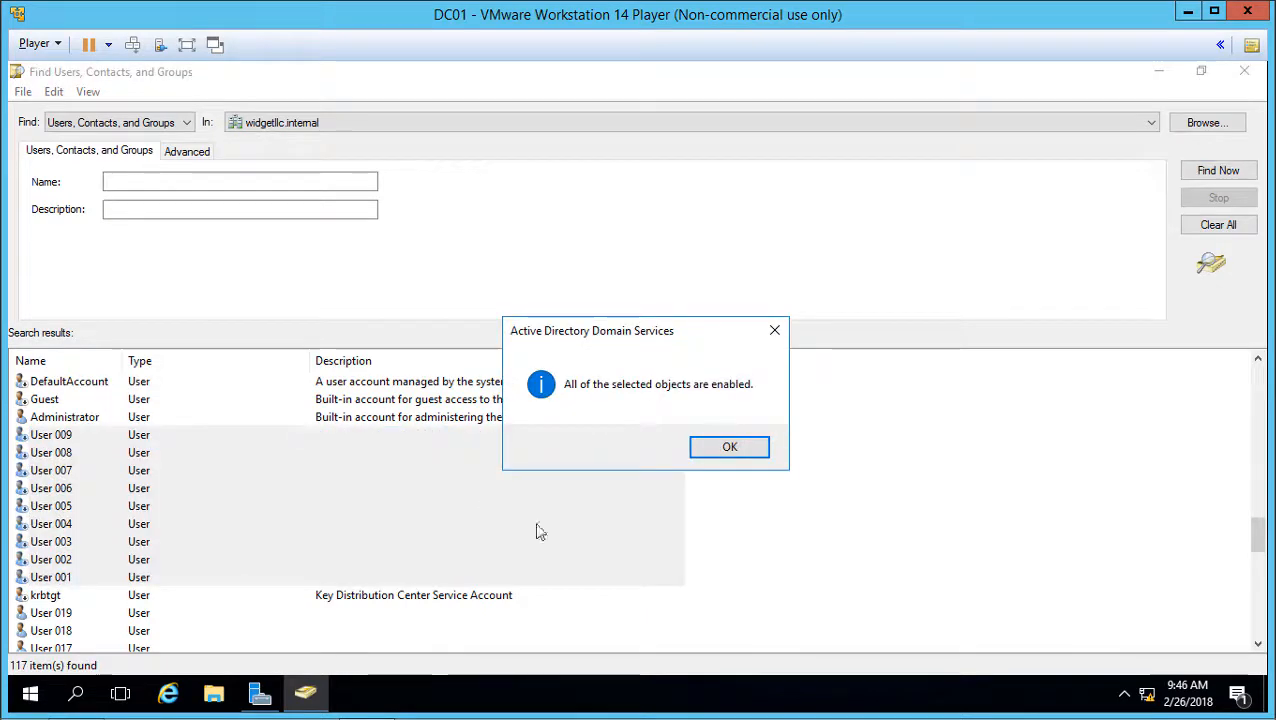
click(729, 446)
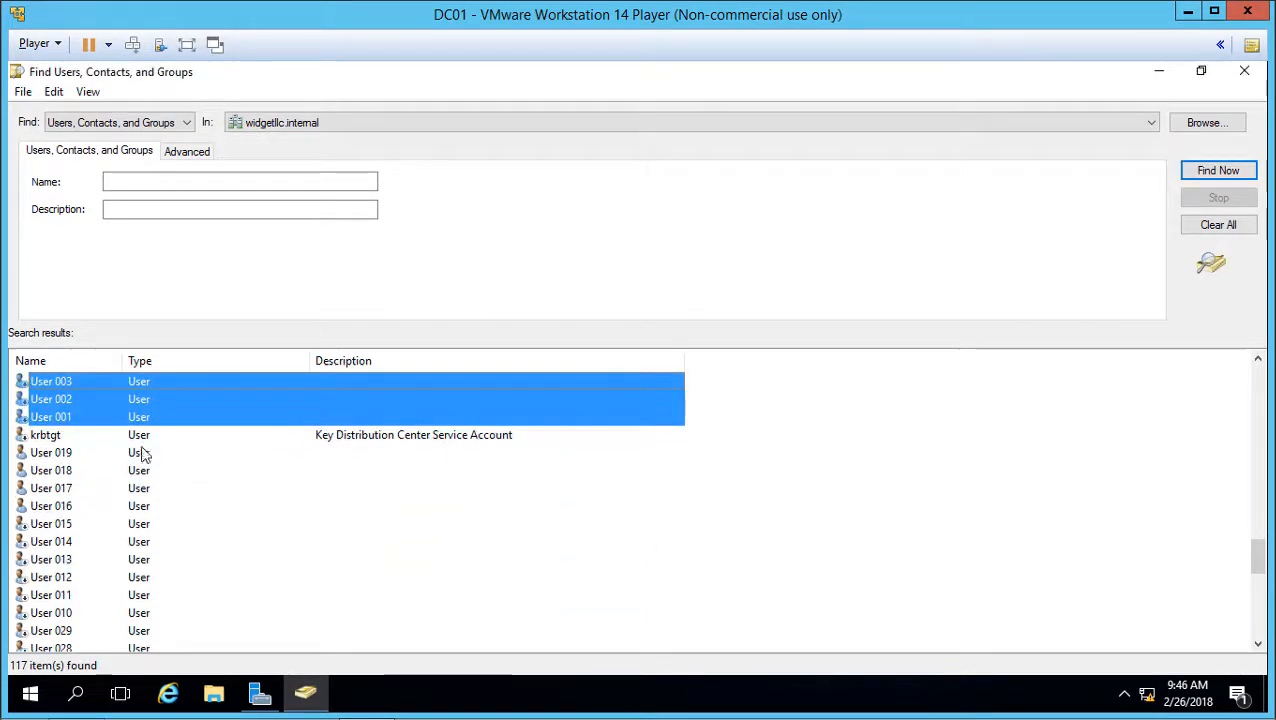
Enable User 030 through User 047 and confirm
scroll(down, 3)
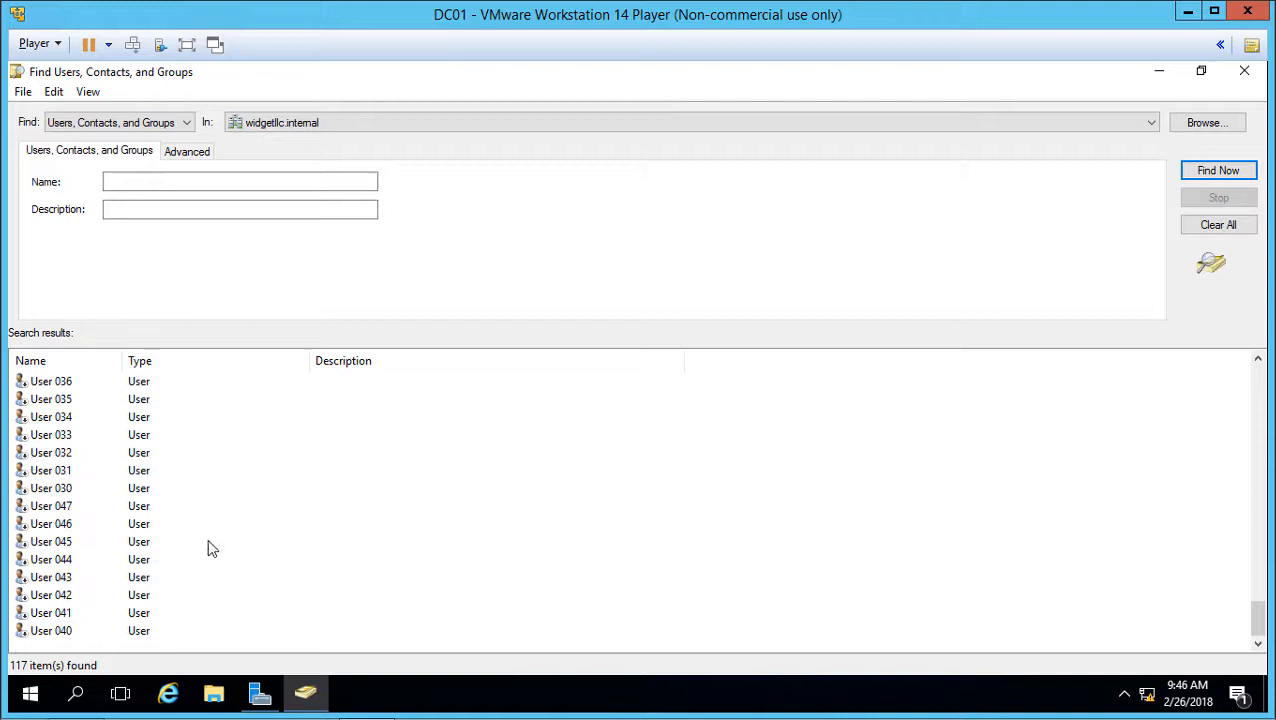
right_click(210, 547)
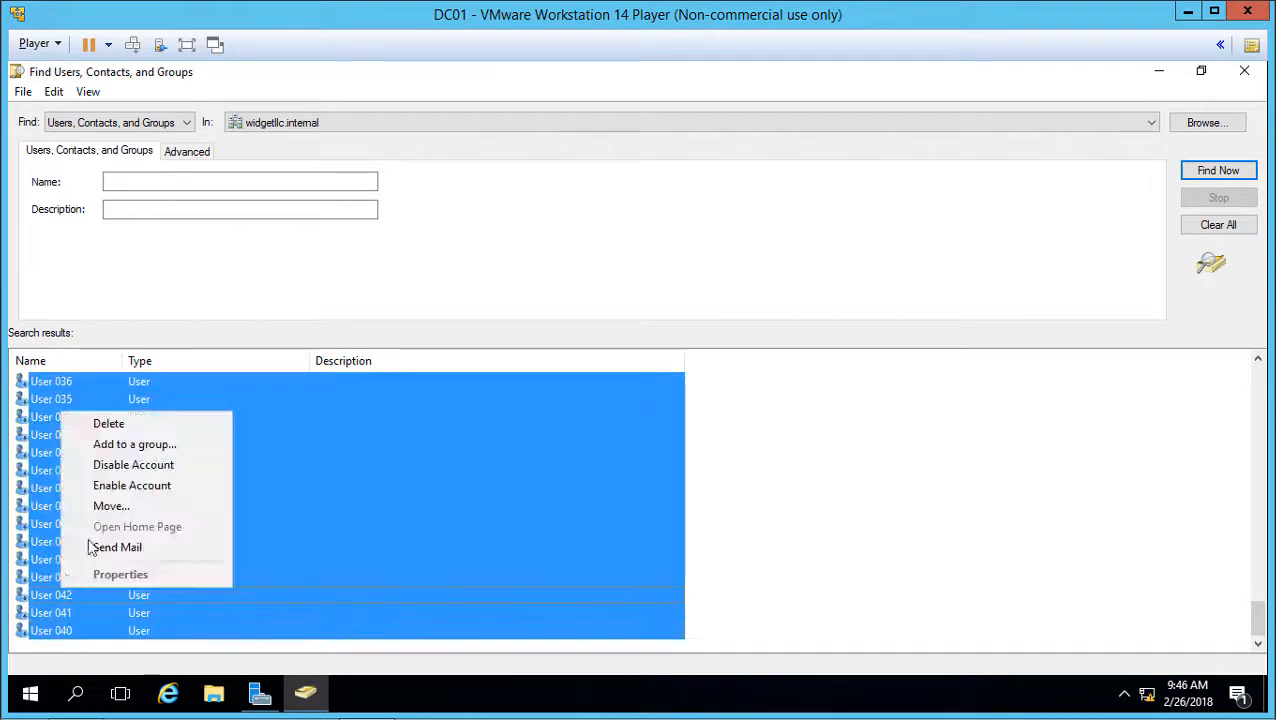
click(131, 485)
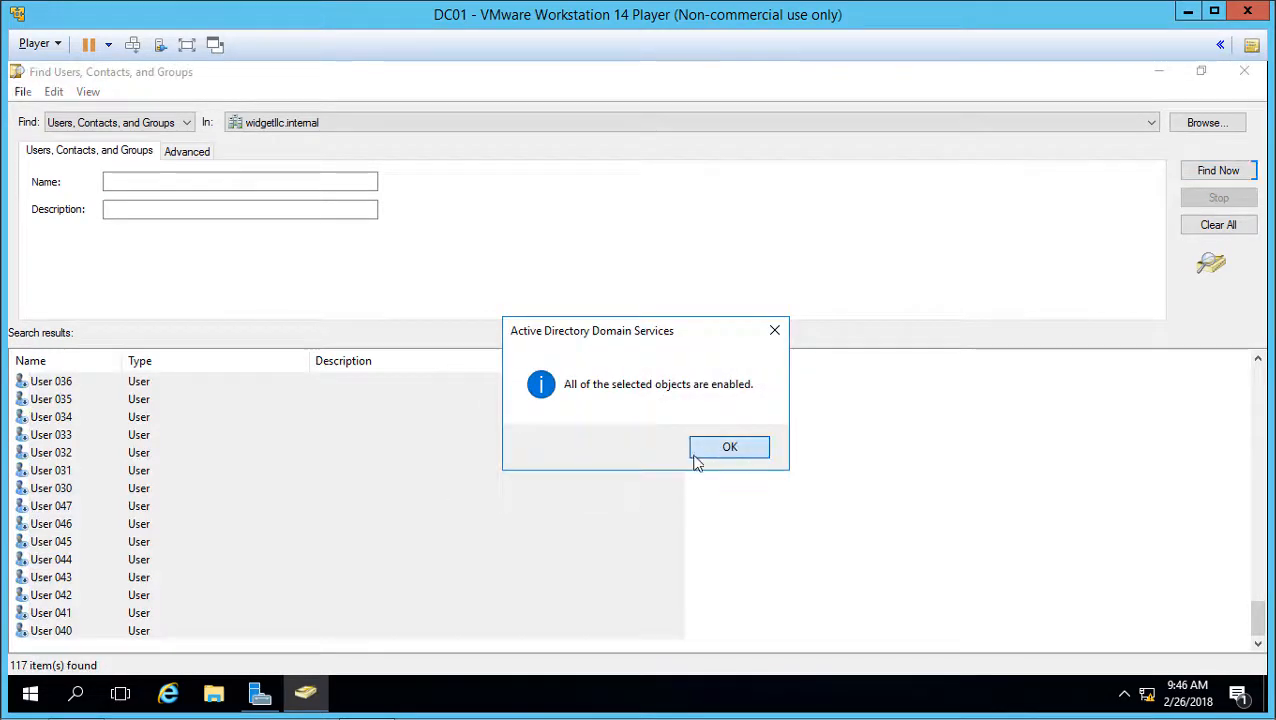
click(729, 446)
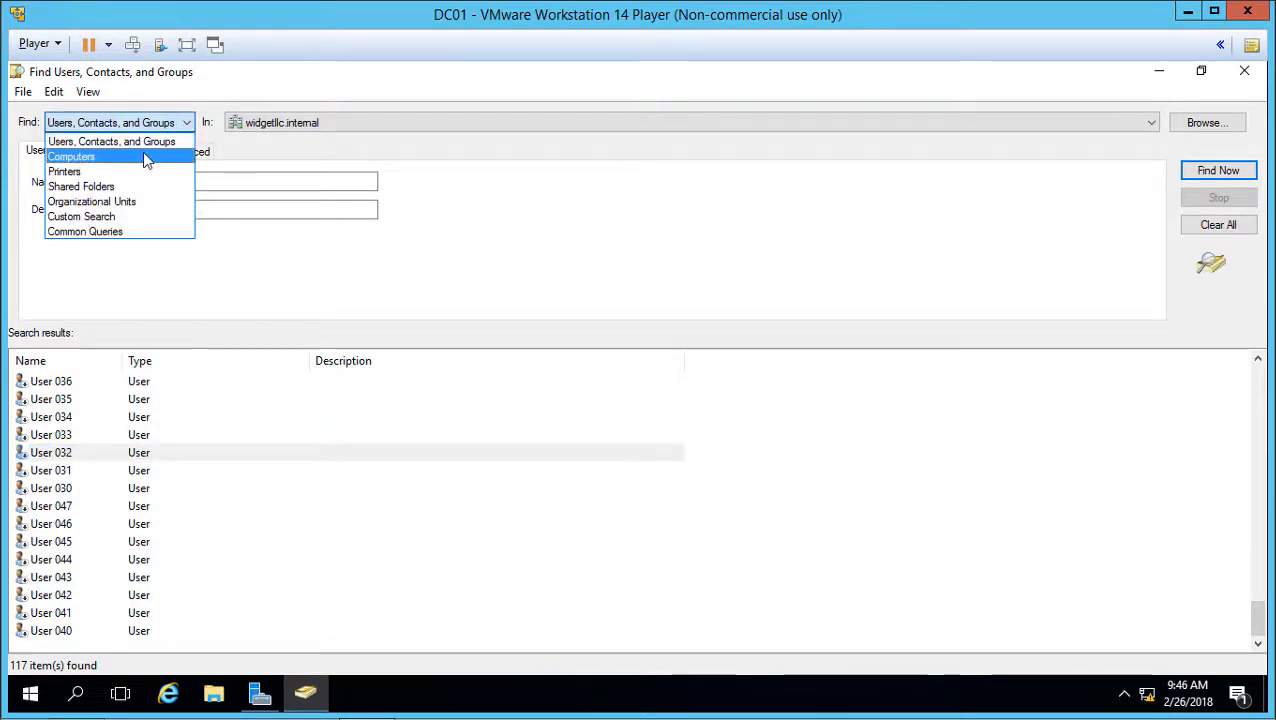
Switch the search to Computers, listing DC02, CLIENT and DC01, and open their actions
click(71, 156)
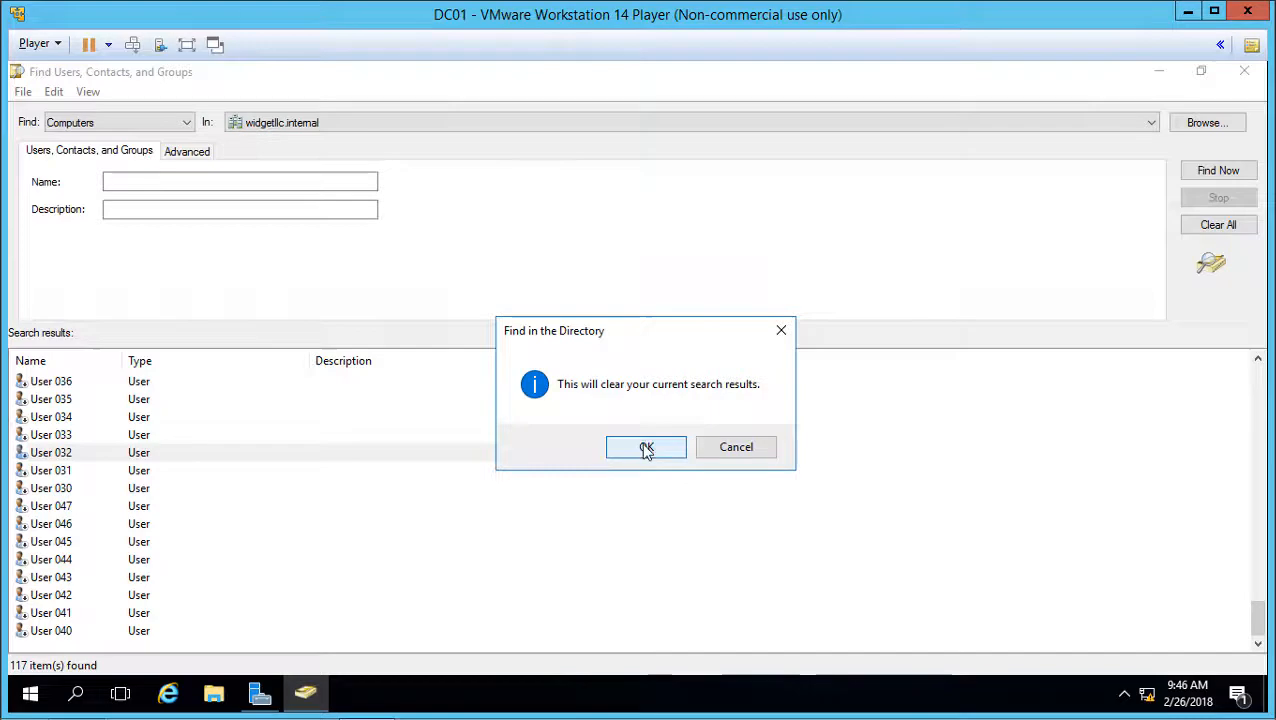
click(646, 447)
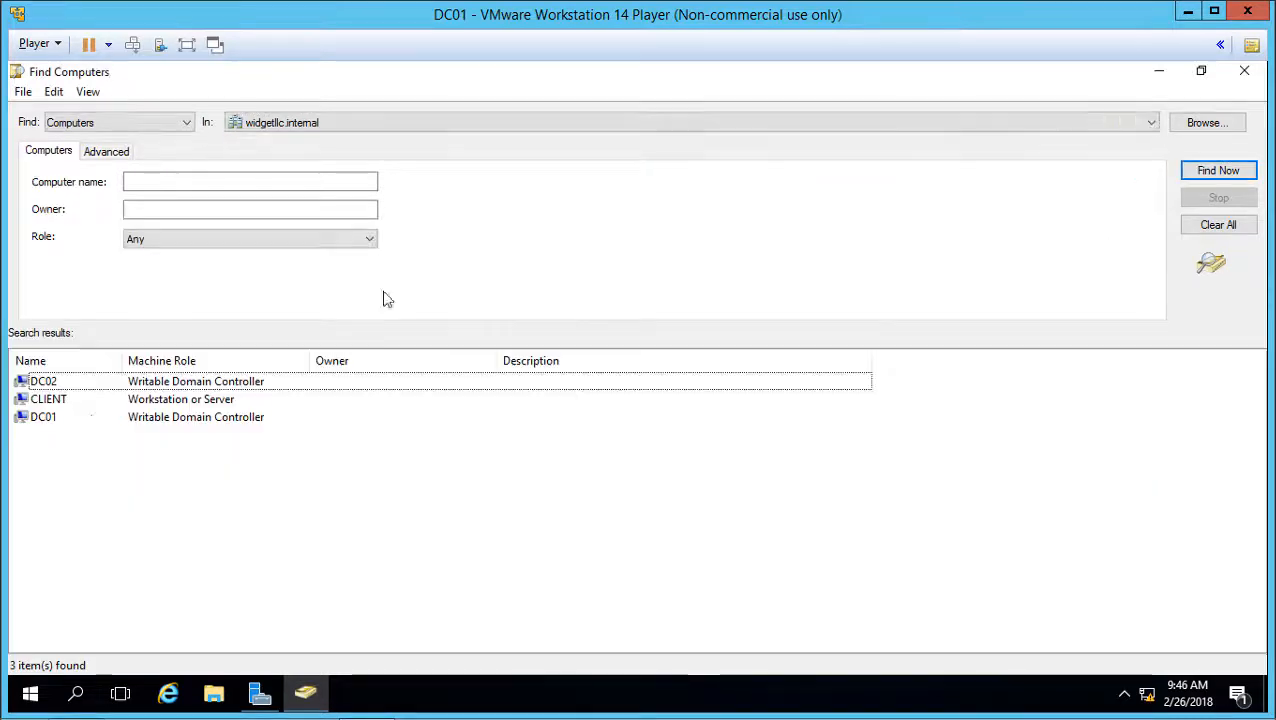
click(43, 381)
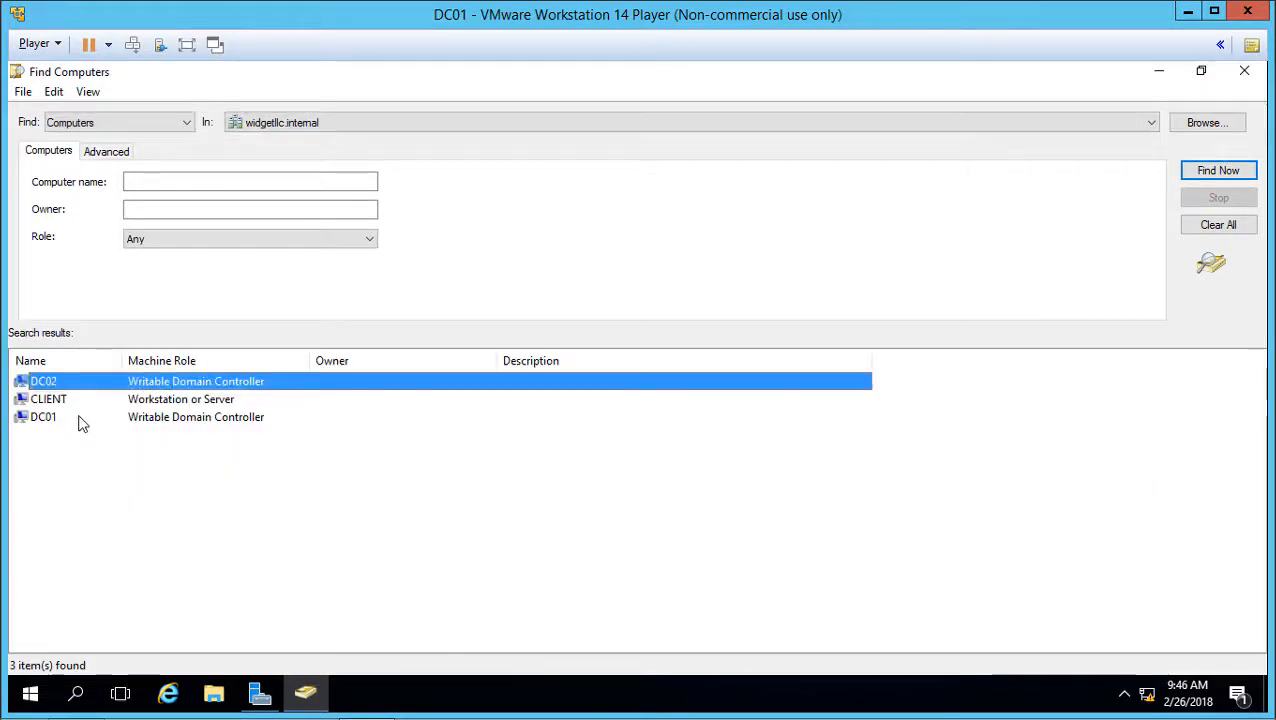
right_click(43, 417)
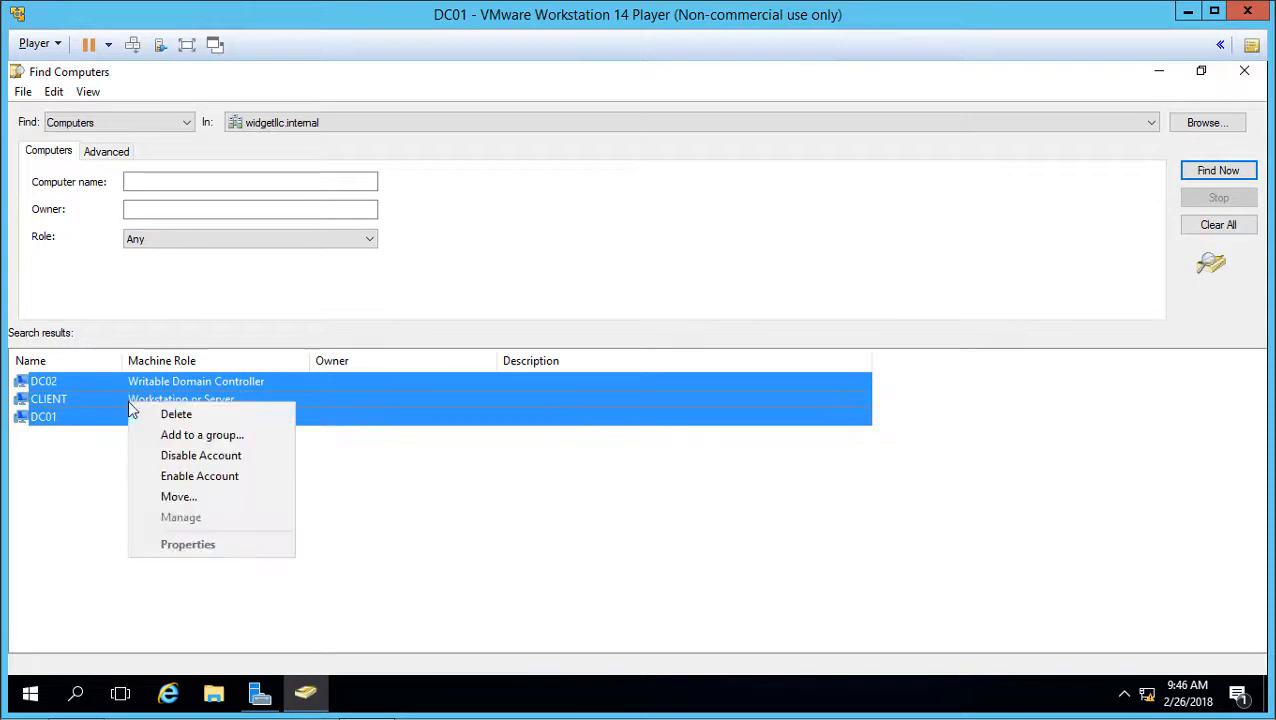
click(443, 517)
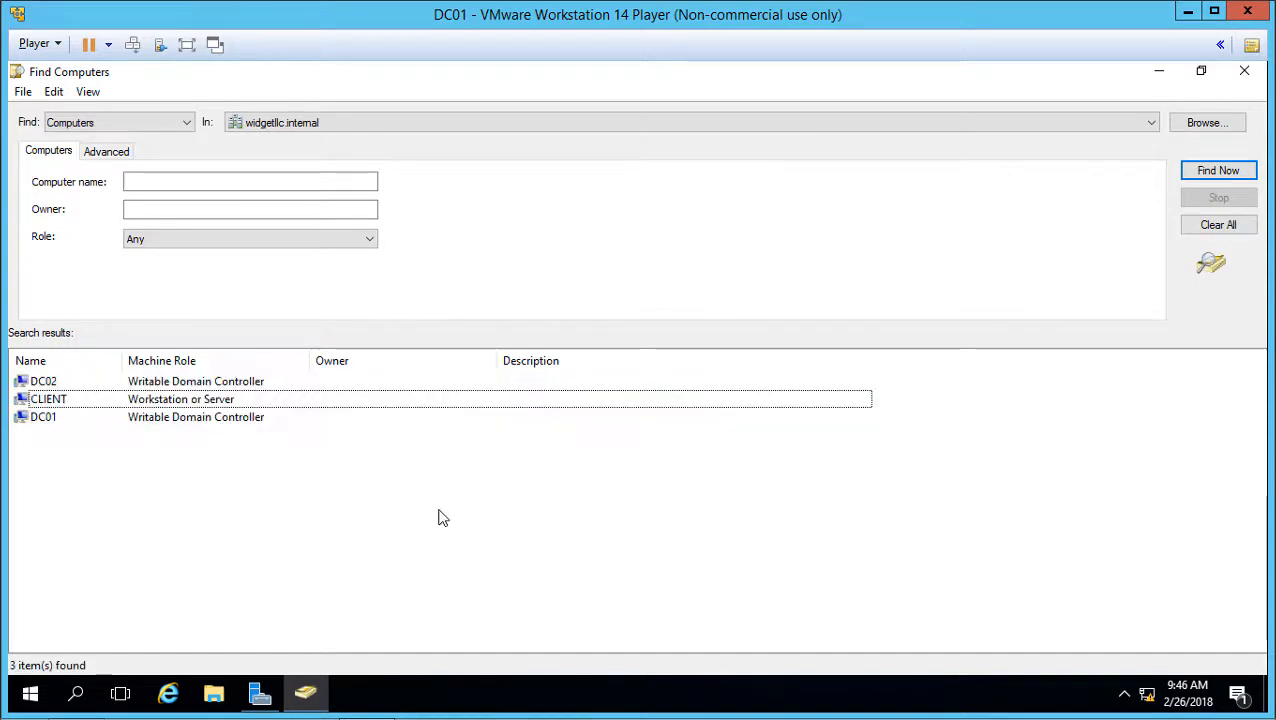
mouse_move(365, 420)
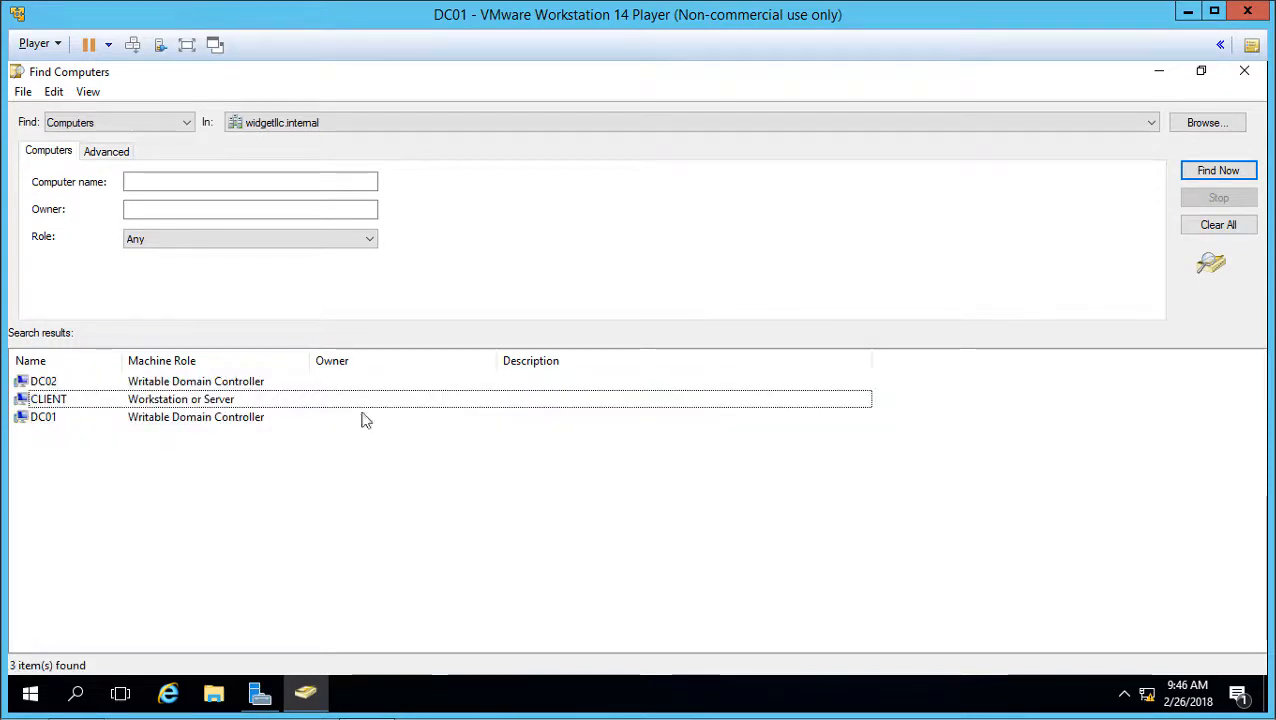
mouse_move(415, 398)
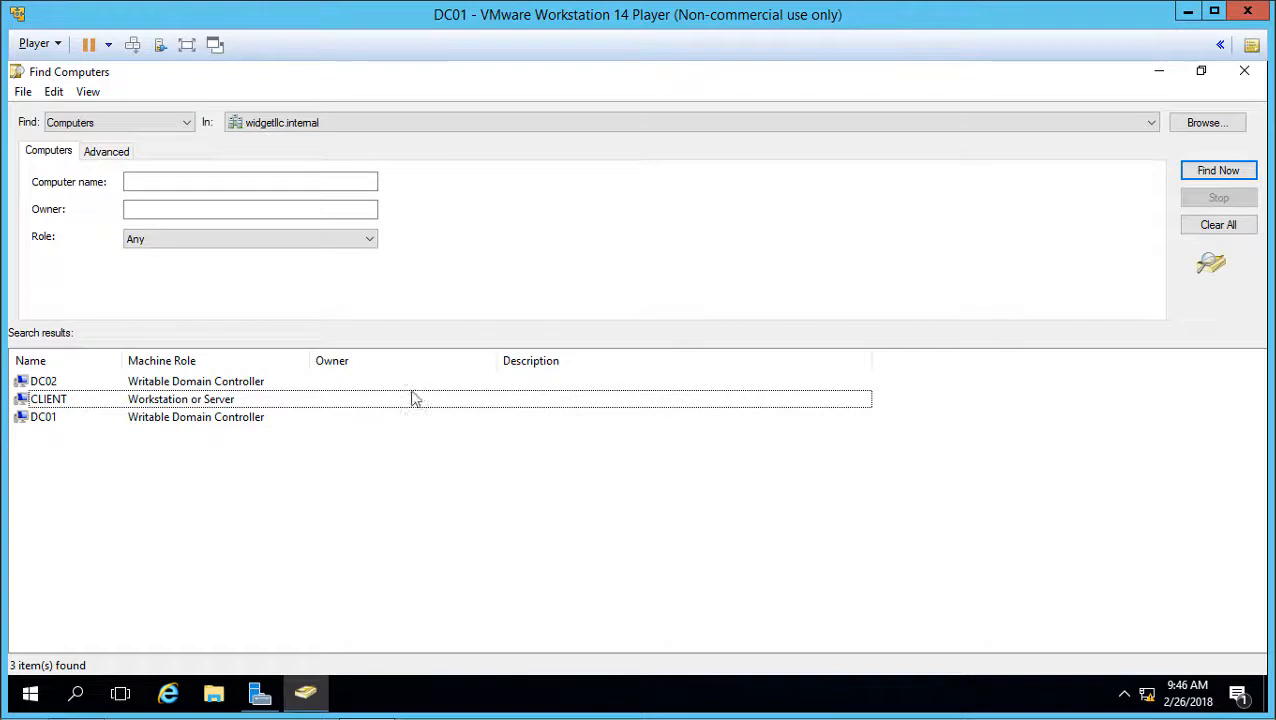
mouse_move(483, 451)
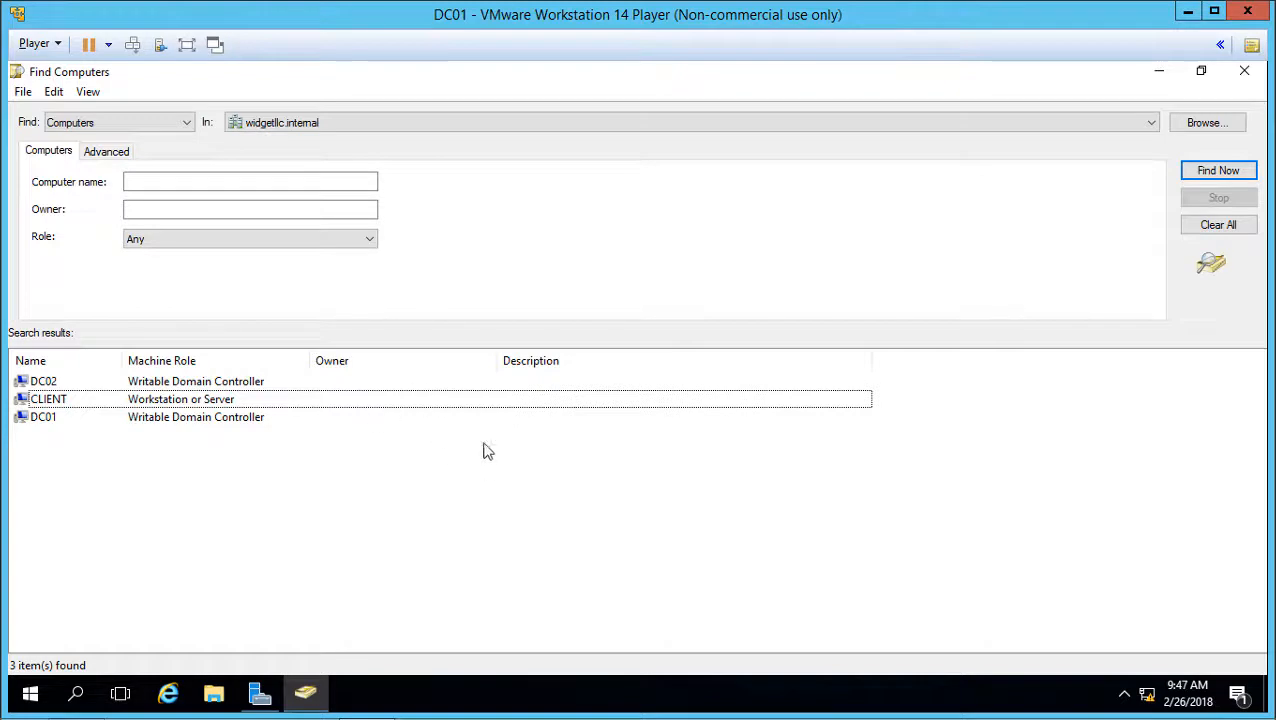
mouse_move(625, 456)
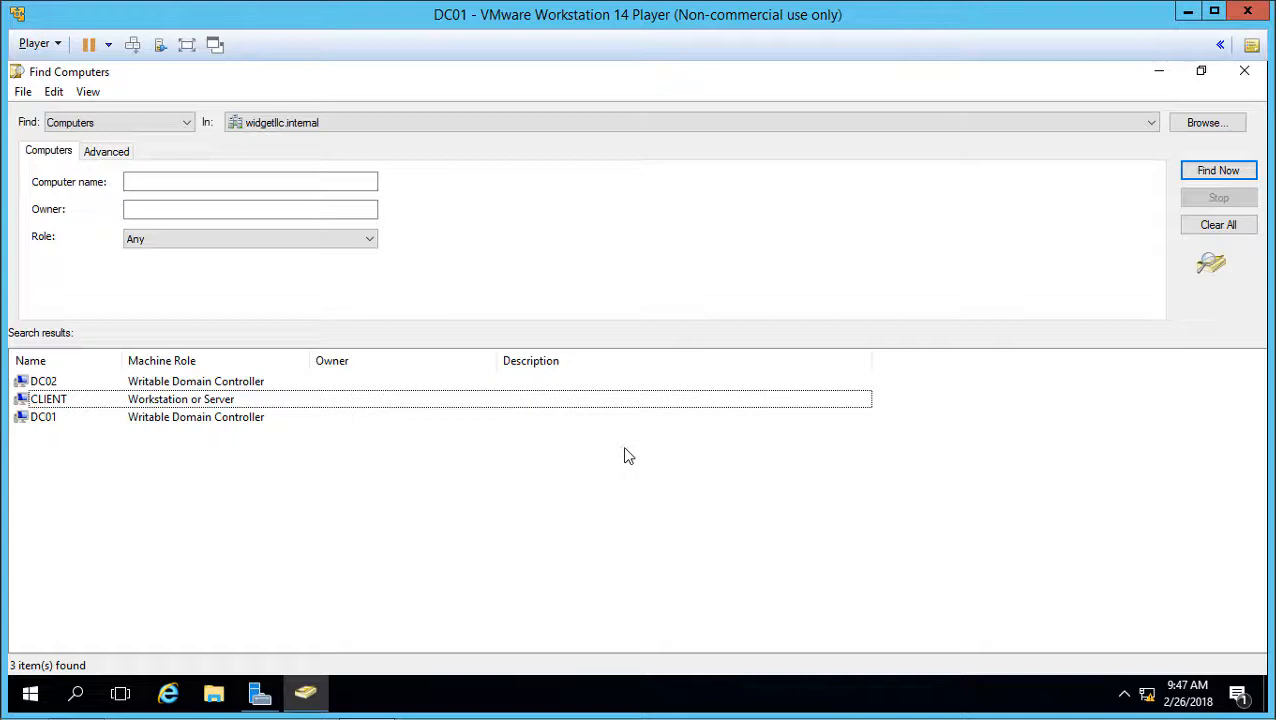
mouse_move(680, 446)
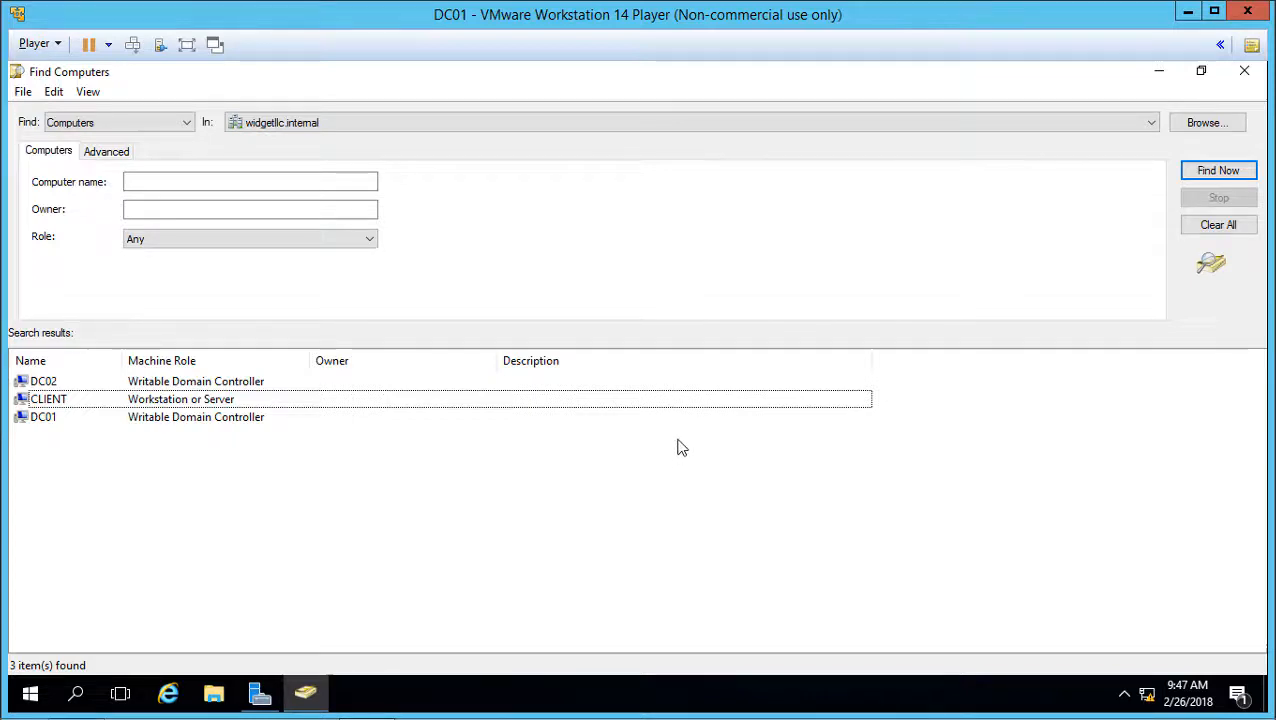